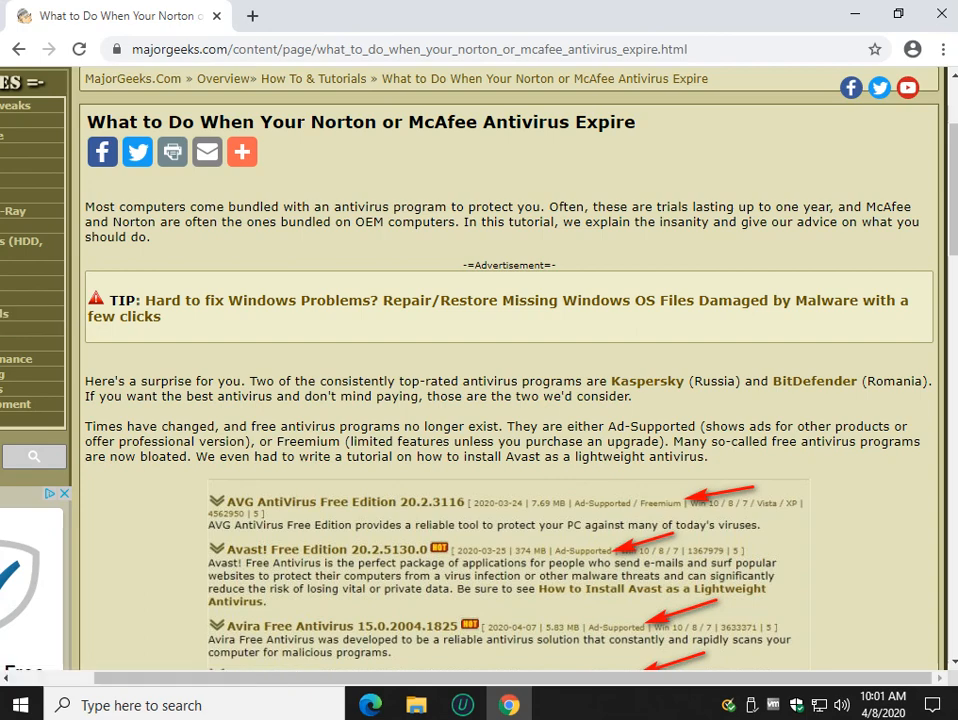
Scroll through the MajorGeeks article on replacing an expiring Norton antivirus.
scroll(down, 3)
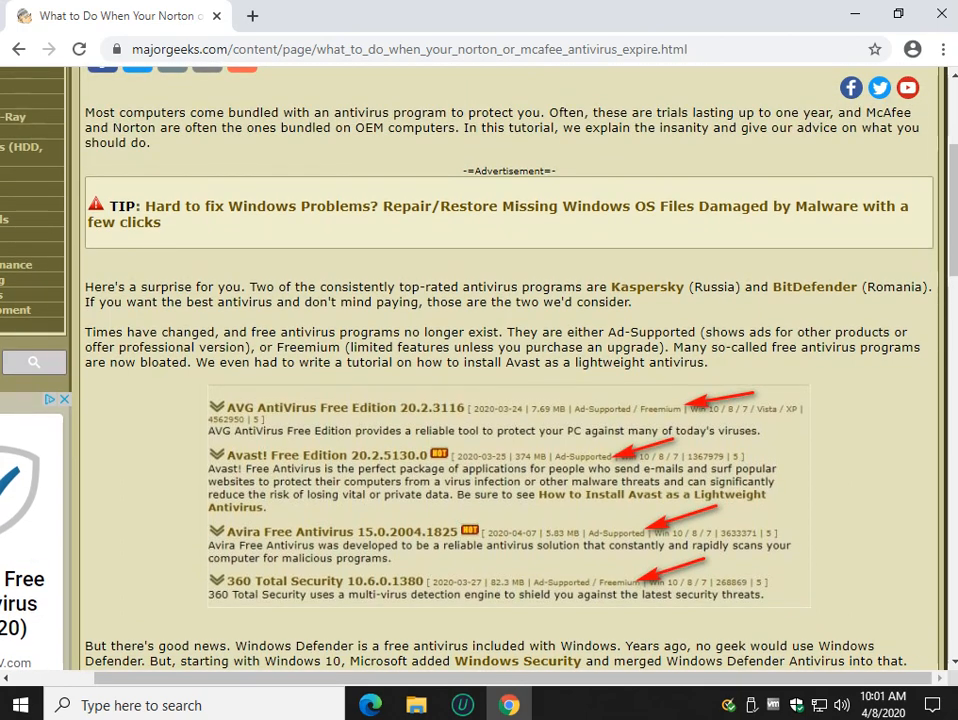
scroll(down, 3)
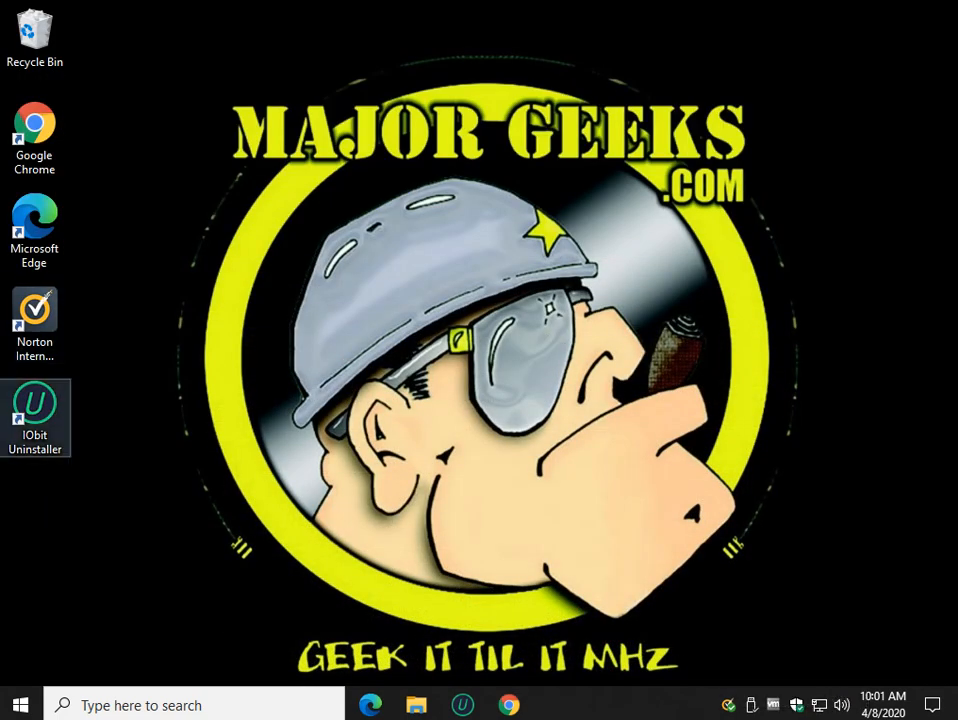
click(508, 704)
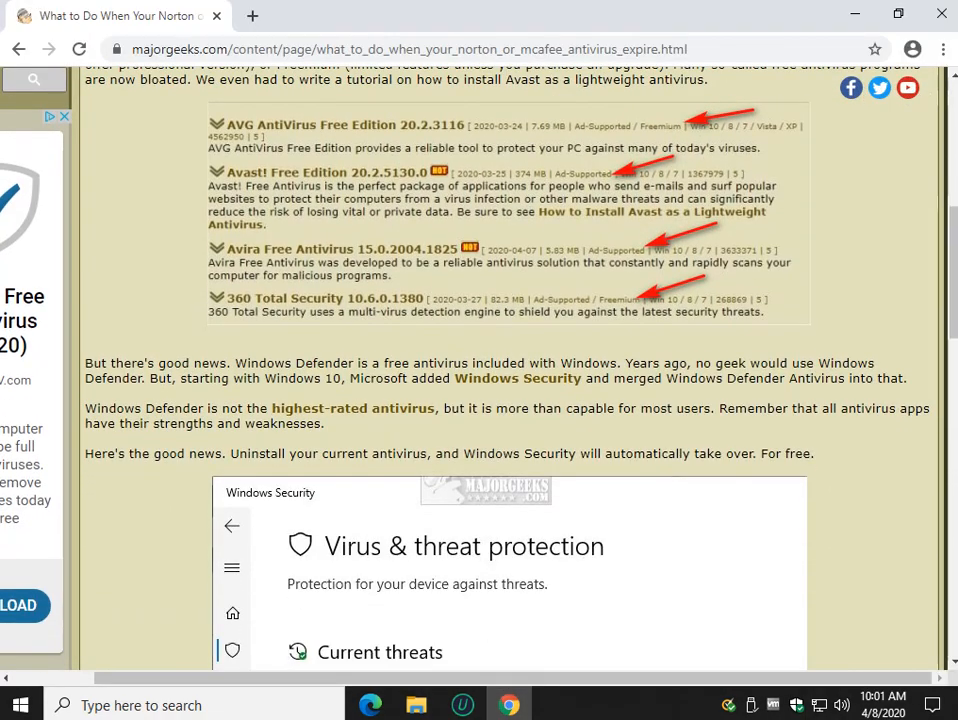
scroll(down, 3)
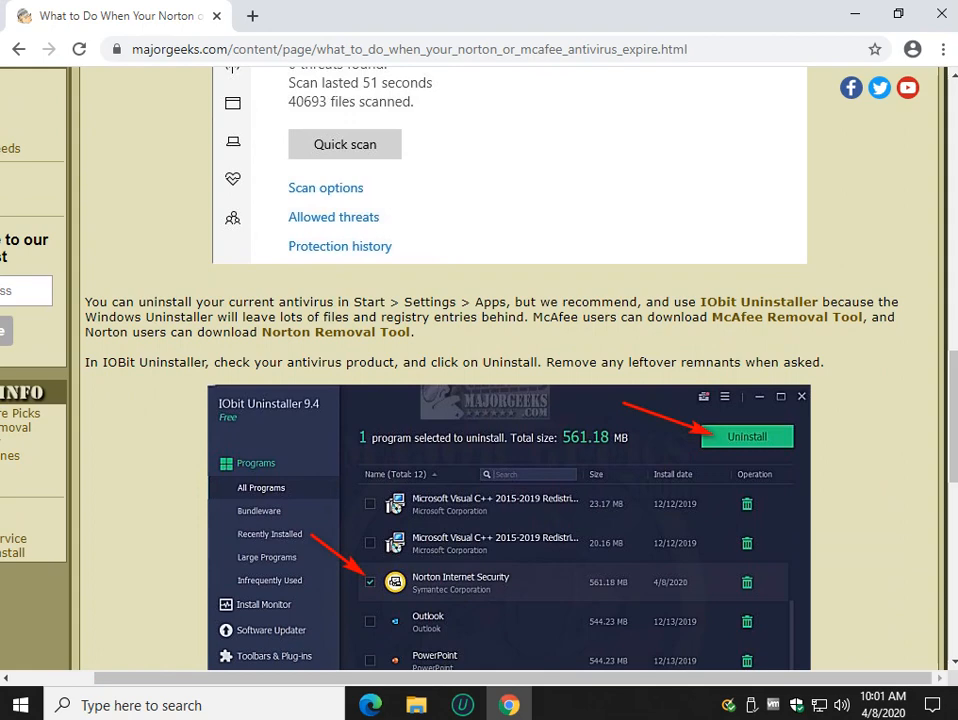
mouse_move(336, 332)
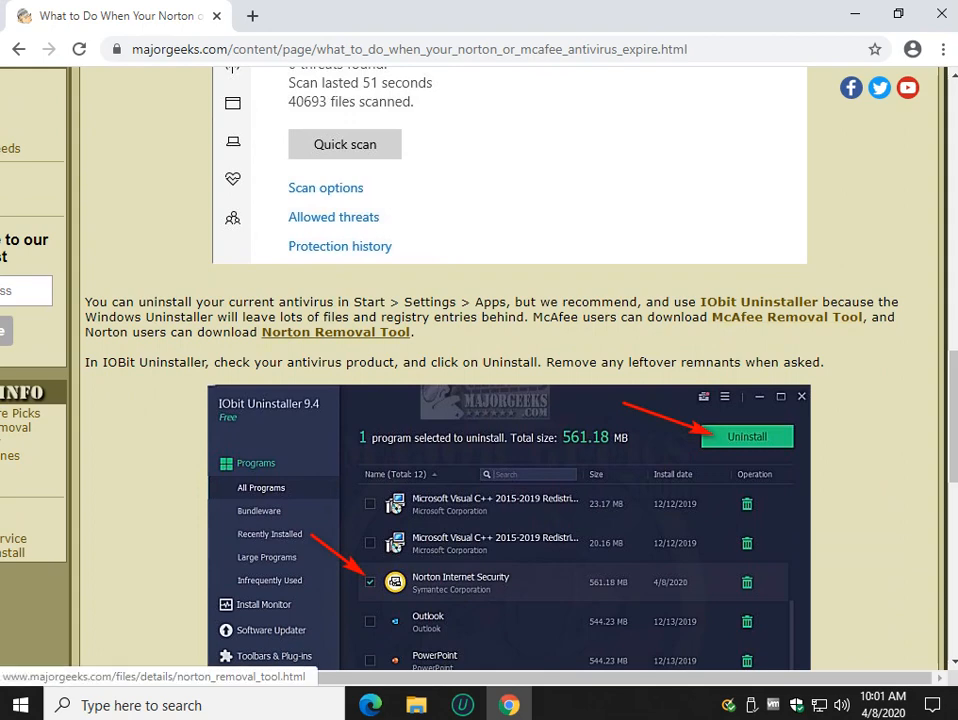
scroll(down, 3)
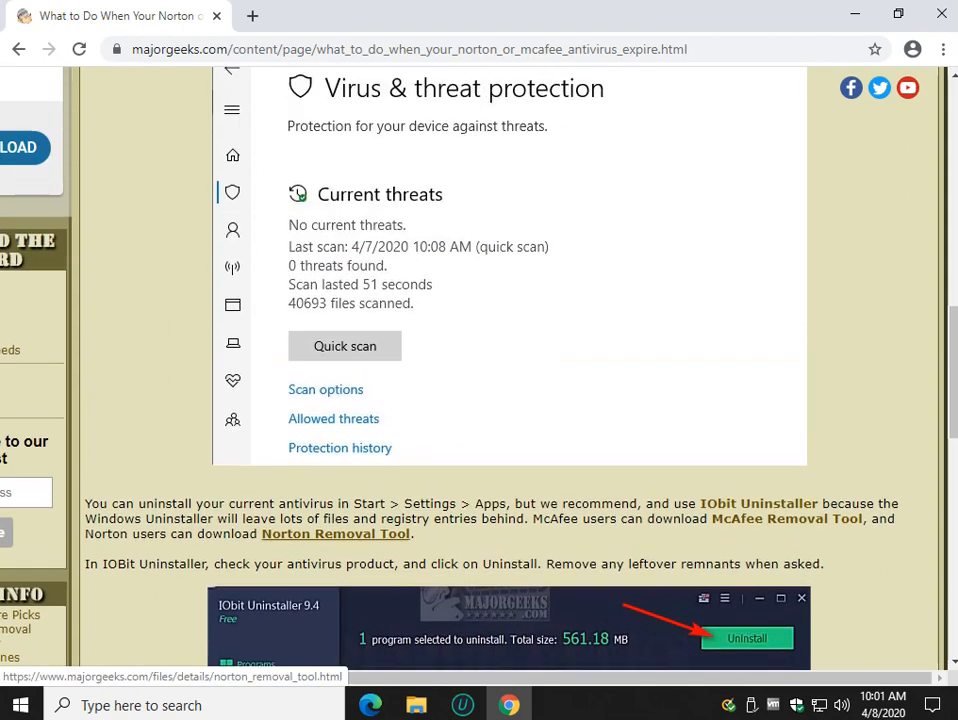
scroll(down, 3)
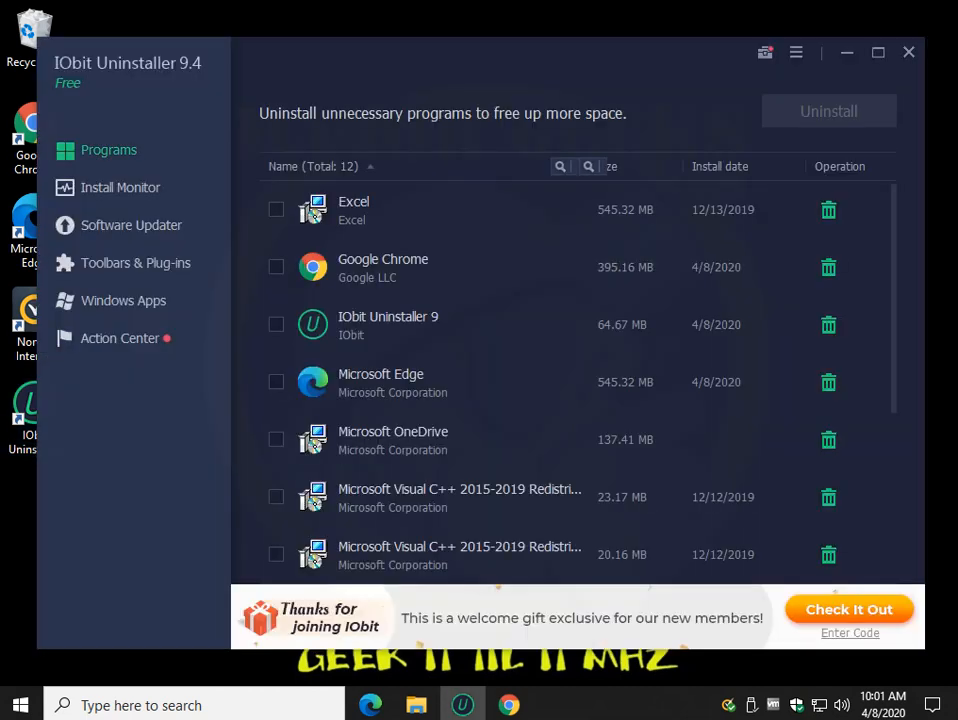
Select Norton Internet Security in All Programs and start its uninstall.
click(108, 148)
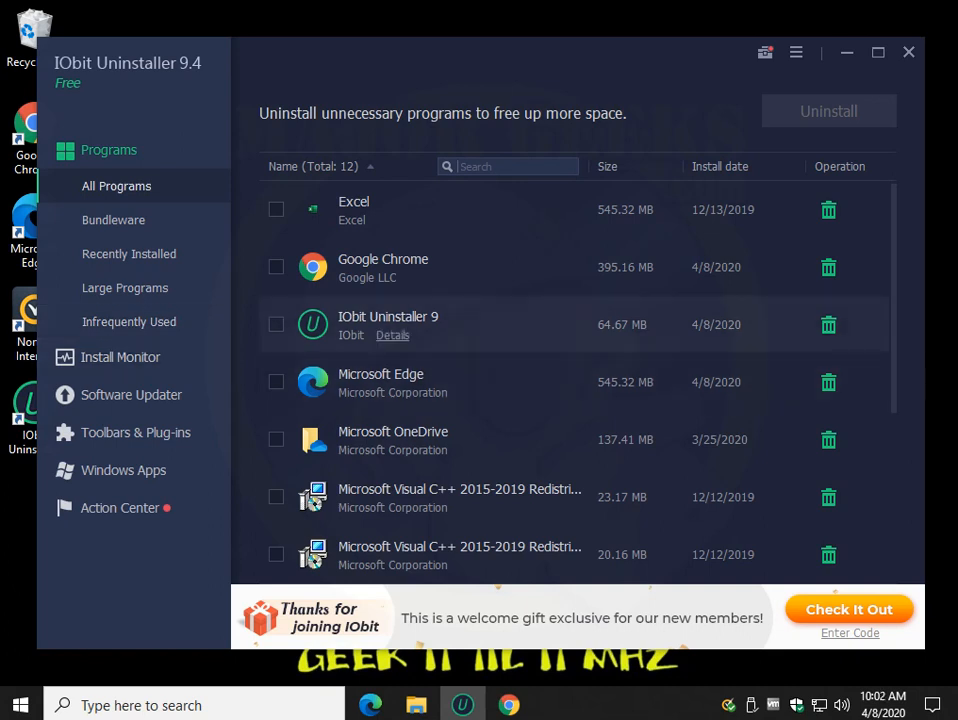
scroll(down, 3)
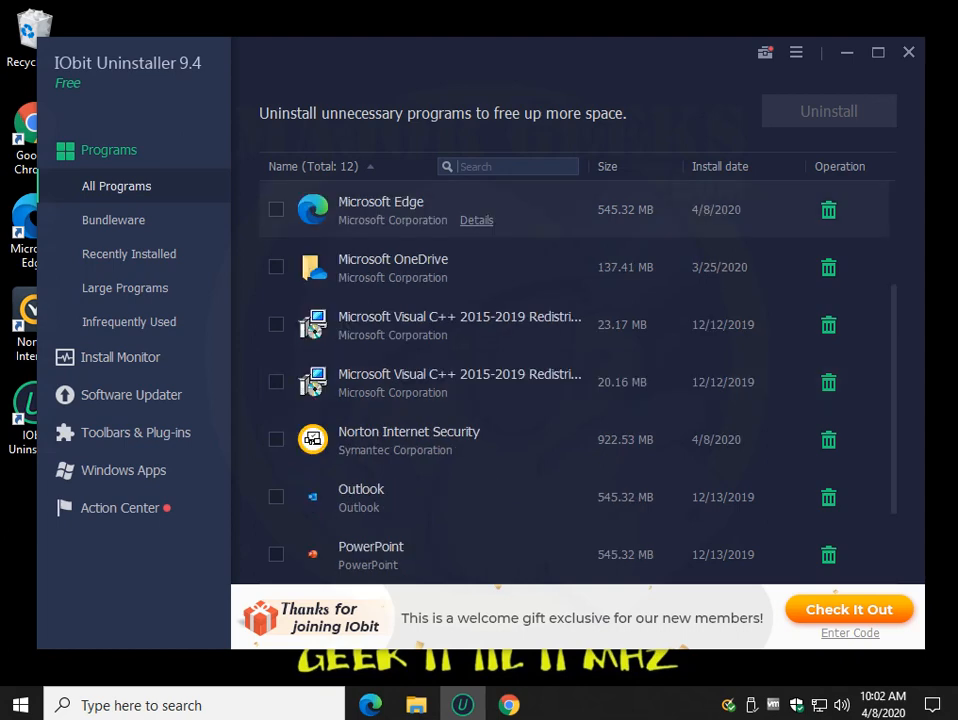
click(276, 440)
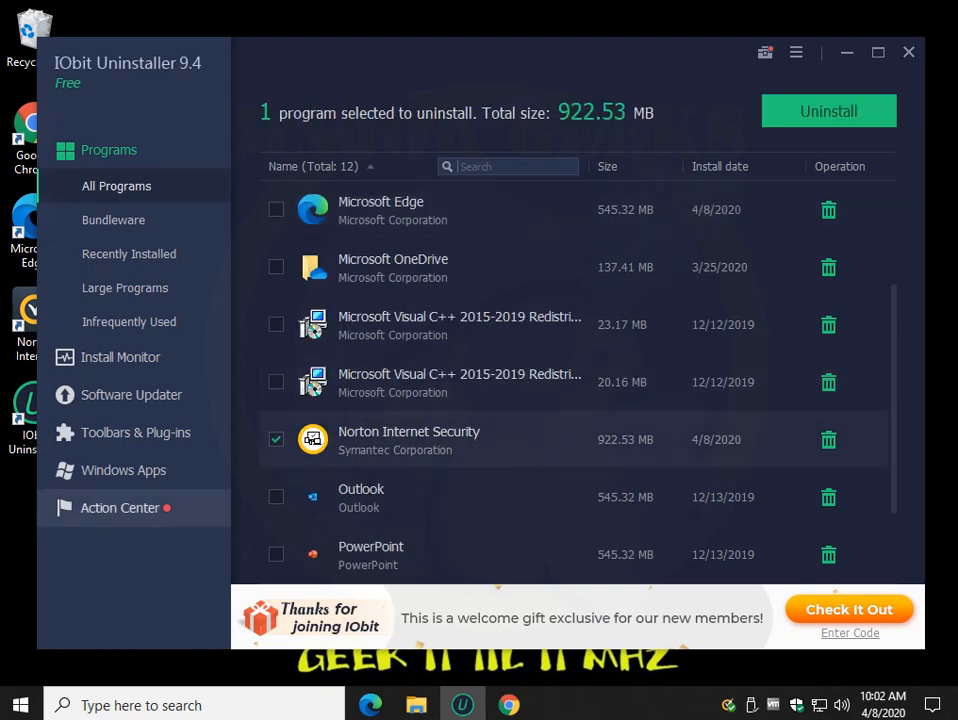
click(828, 112)
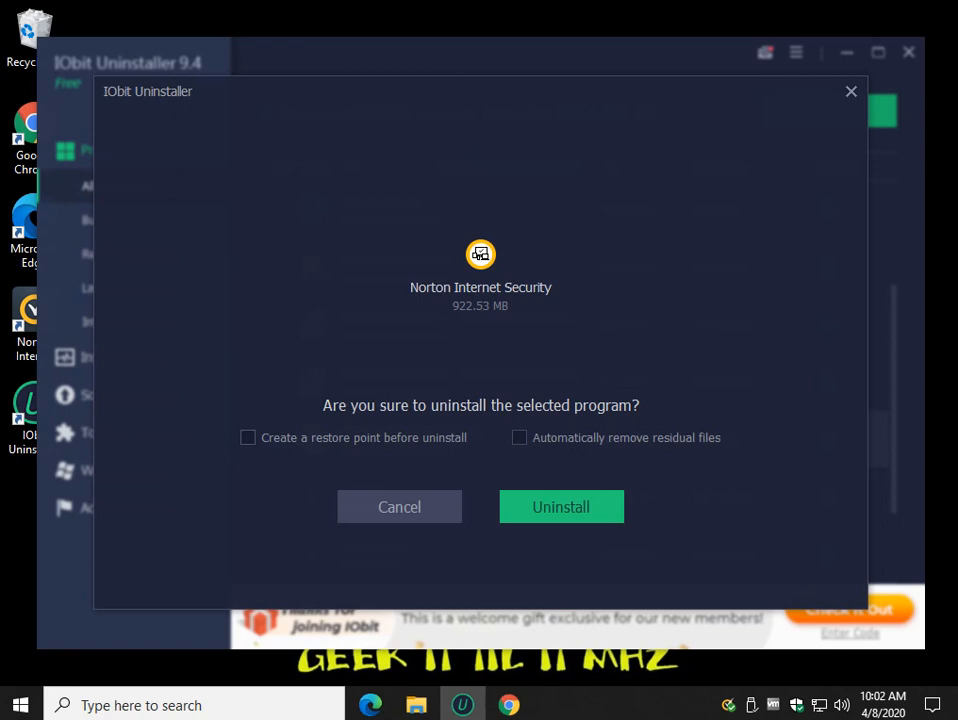
Enable 'Automatically remove residual files' and confirm uninstalling Norton Internet Security.
click(520, 436)
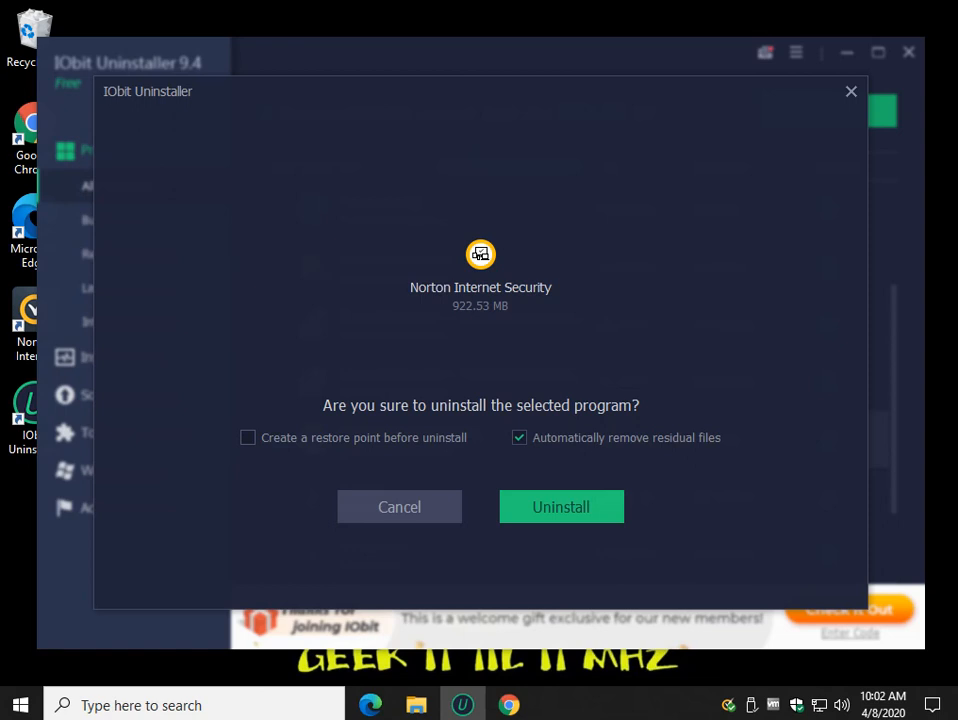
click(560, 506)
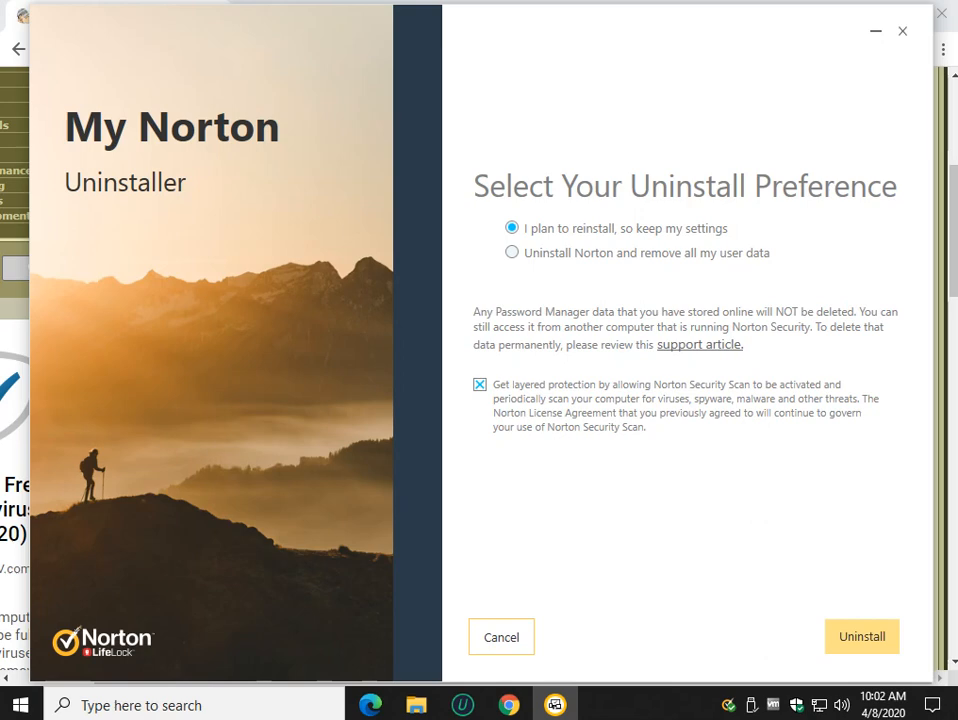
Choose removing Norton with all user data, decline Norton Security Scan, and continue.
click(512, 252)
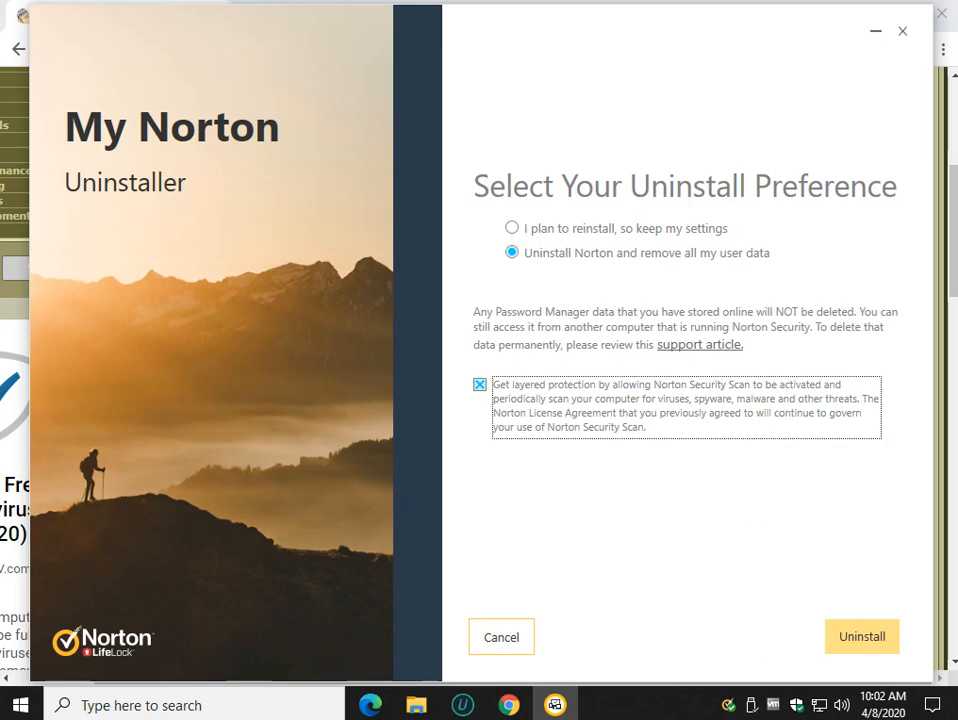
click(480, 384)
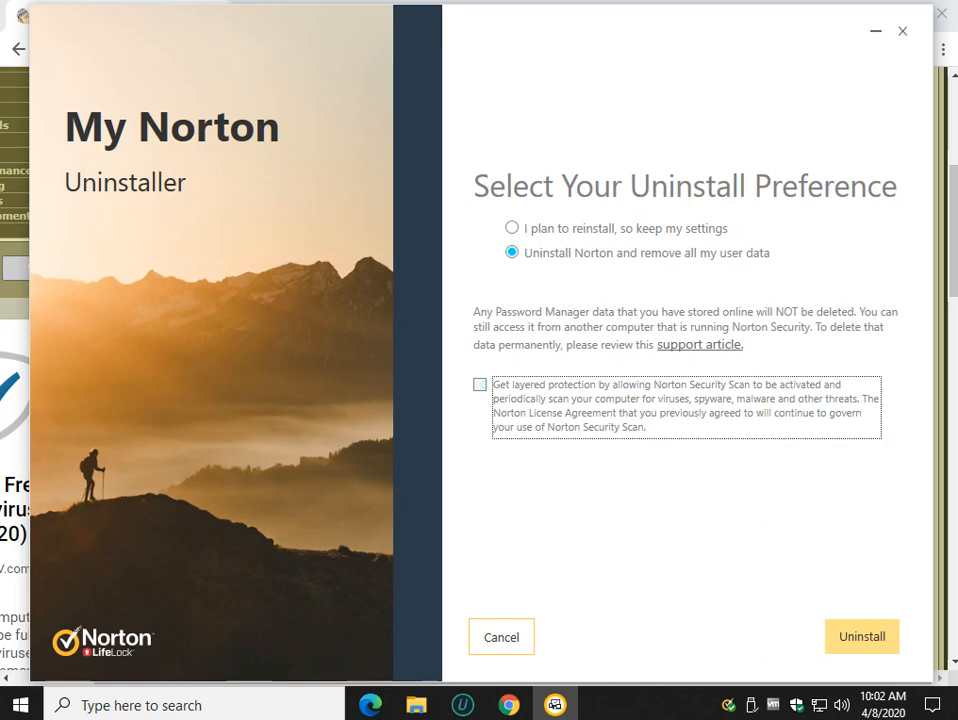
click(860, 636)
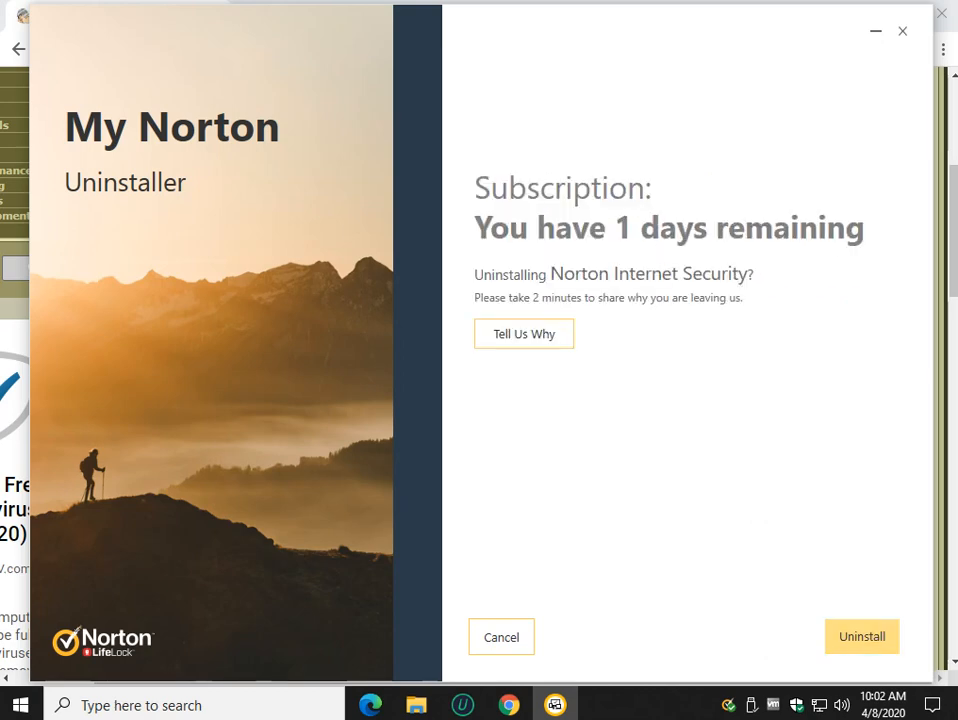
Proceed past the subscription notice to uninstall Norton Internet Security.
click(860, 636)
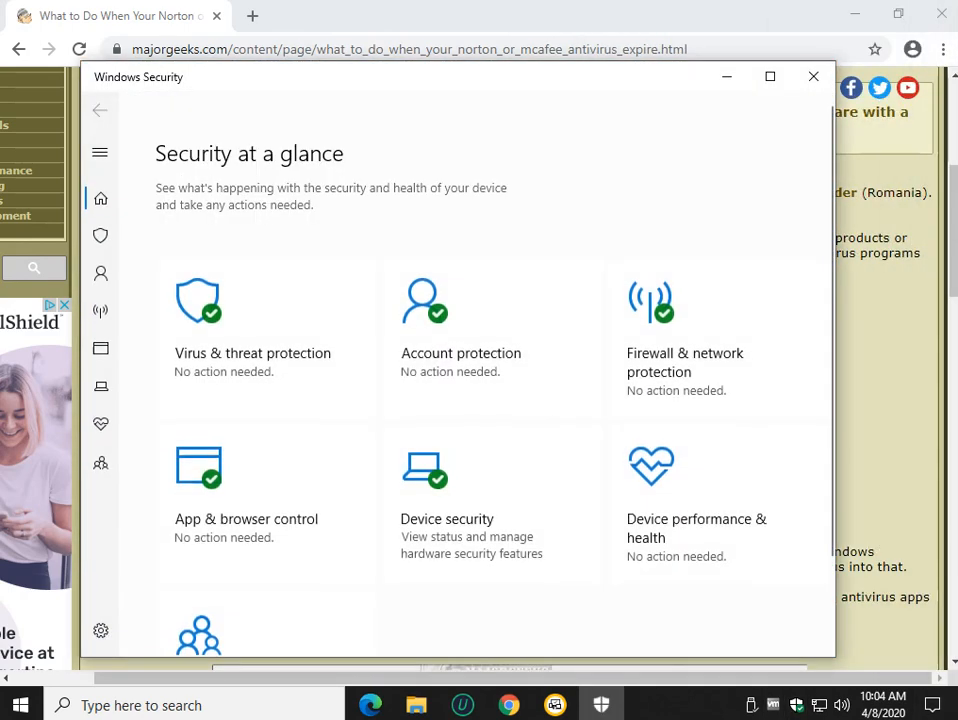
Check Virus & threat protection shows no current threats, then close Windows Security.
click(252, 320)
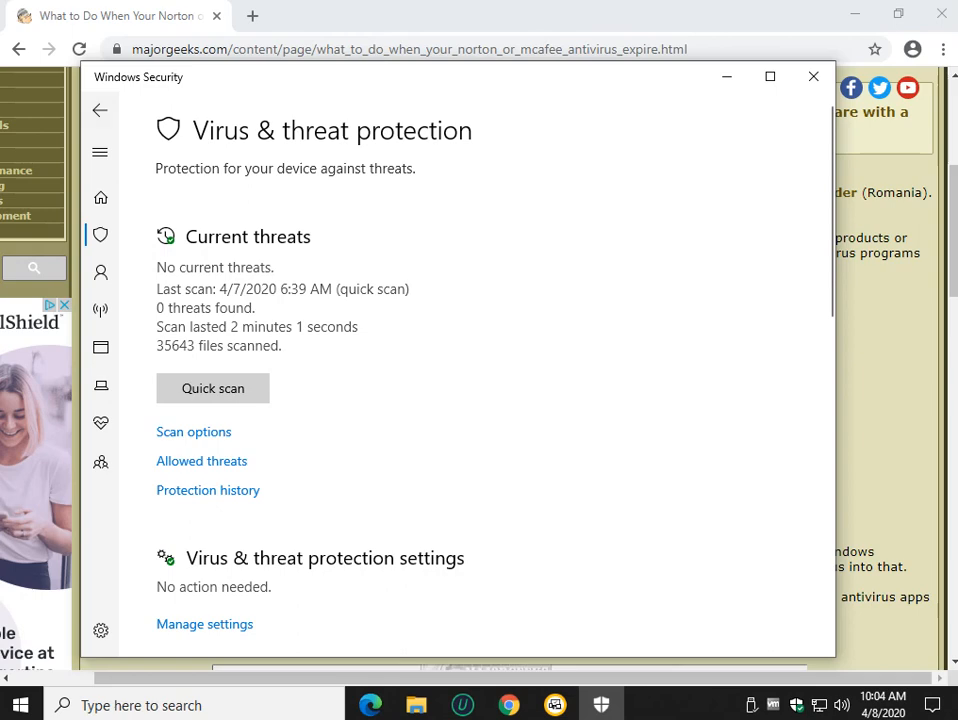
click(100, 198)
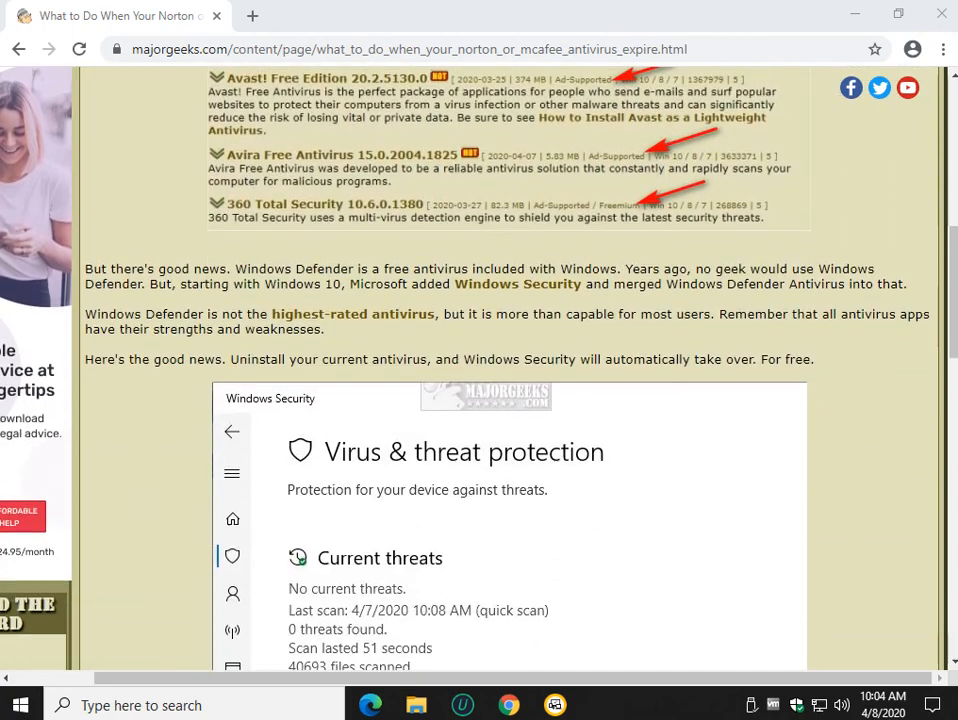
mouse_move(516, 284)
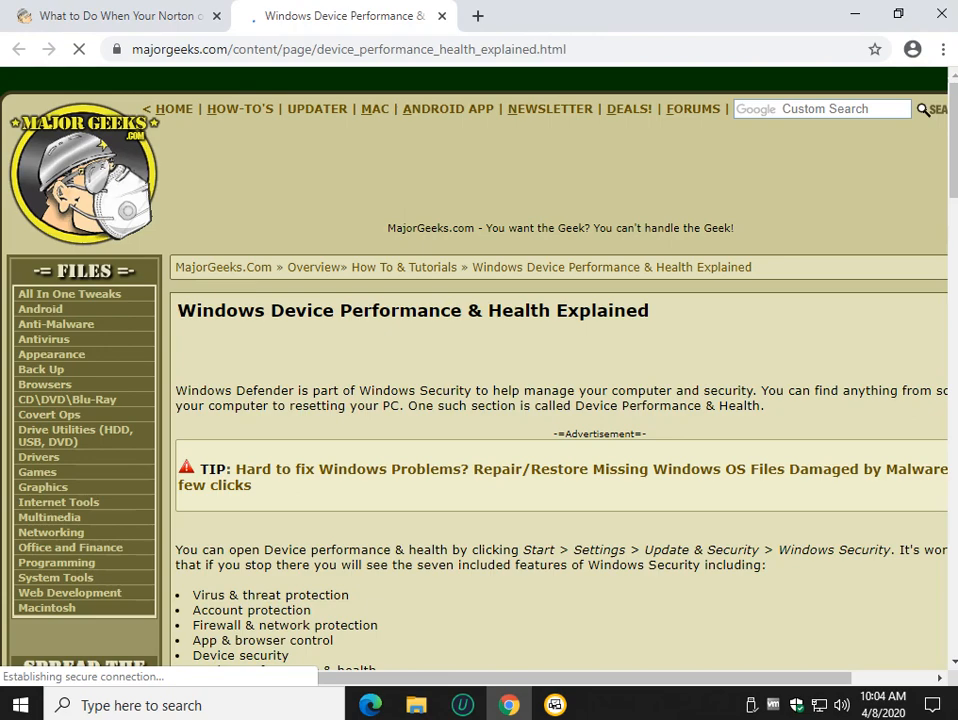
click(332, 152)
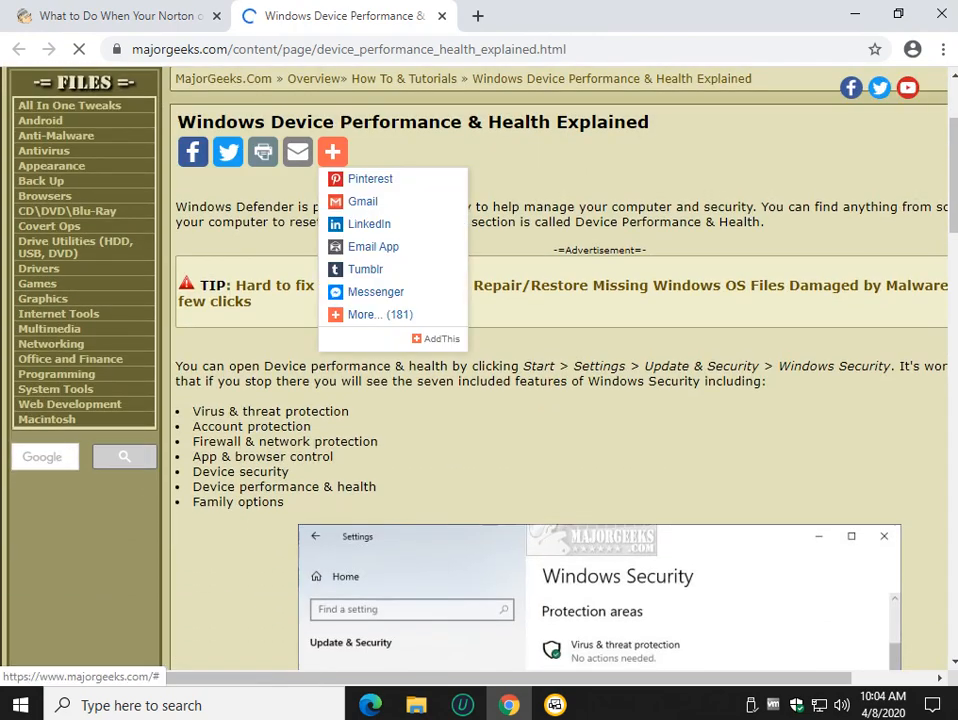
scroll(down, 3)
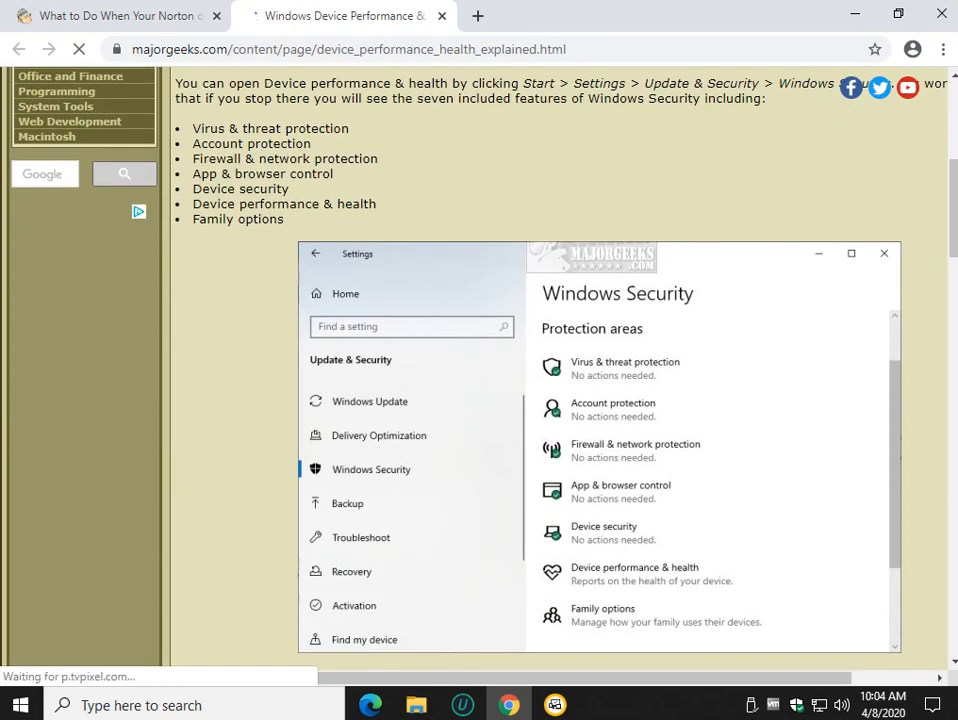
scroll(down, 3)
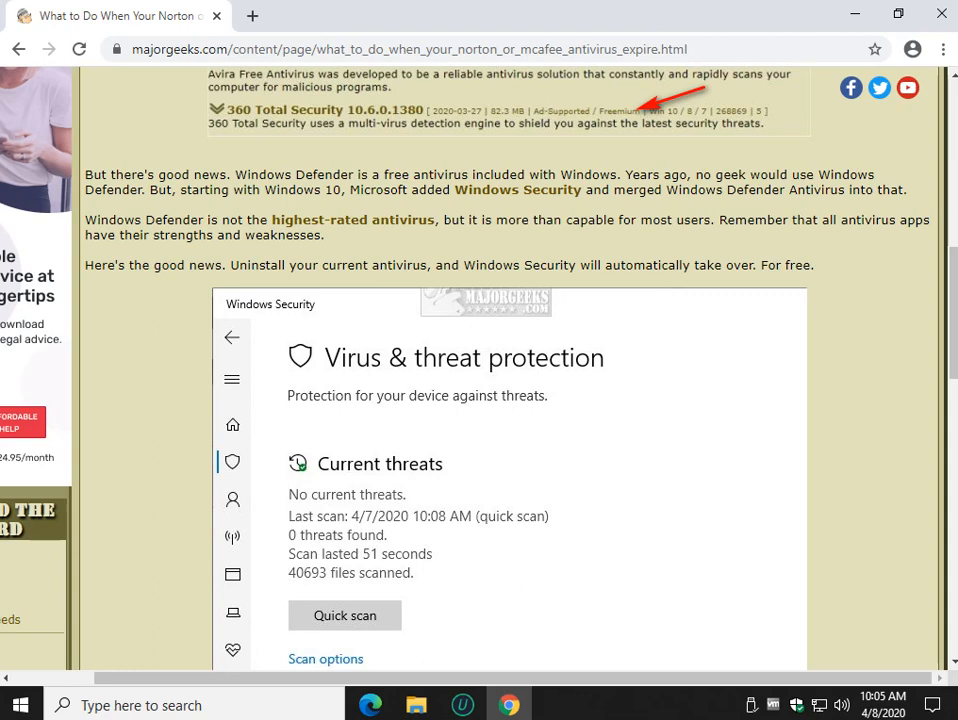
Scroll through the article's IObit Uninstaller removal steps and back to its beginning.
scroll(down, 3)
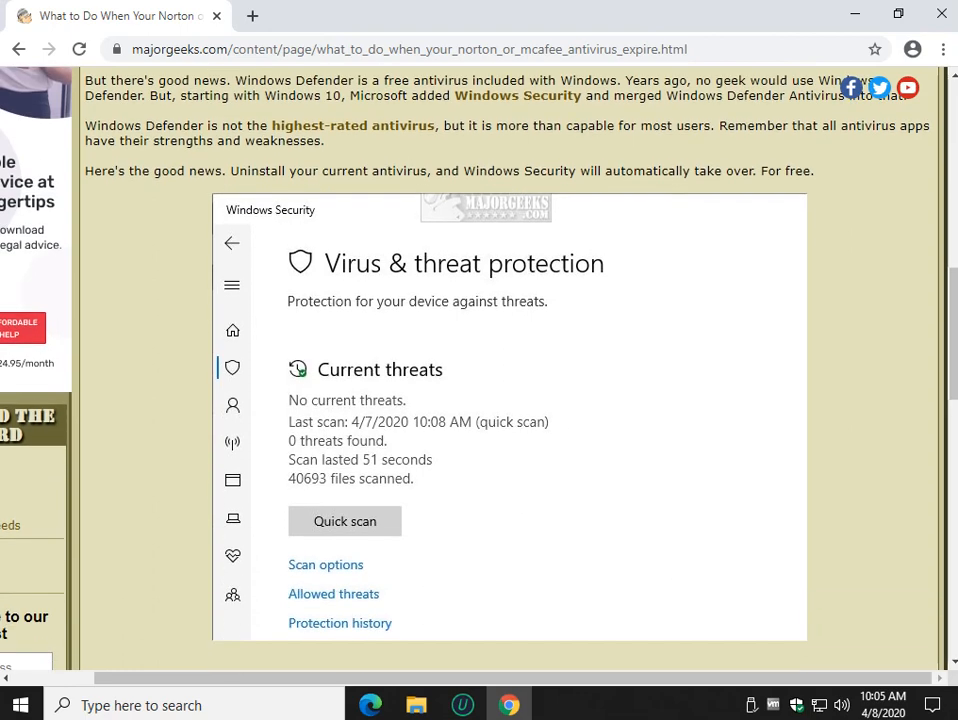
scroll(down, 3)
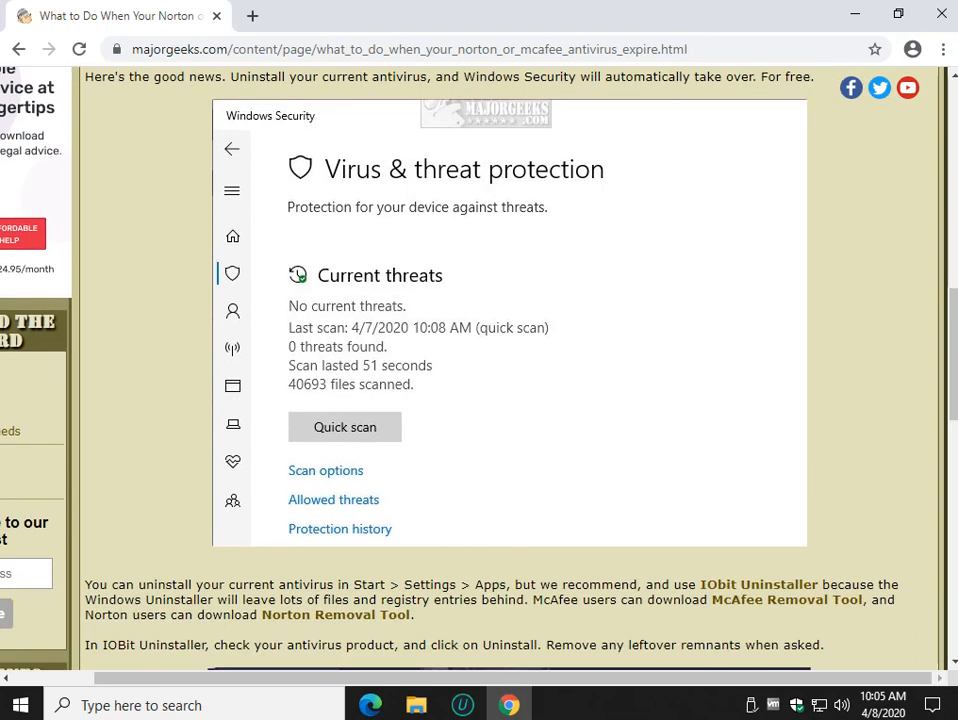
scroll(down, 3)
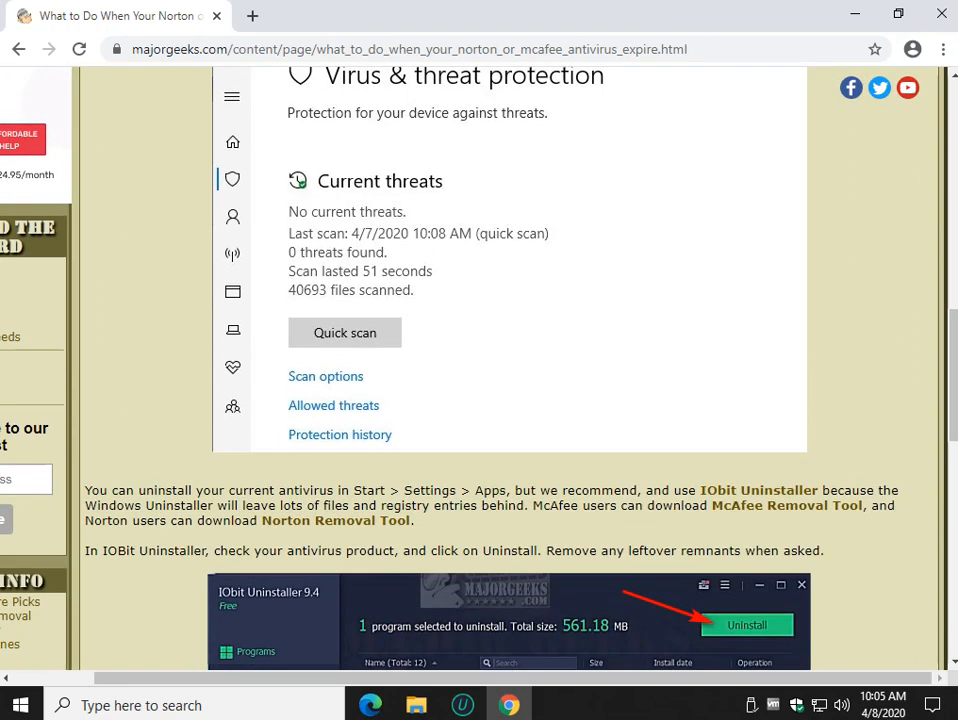
click(746, 624)
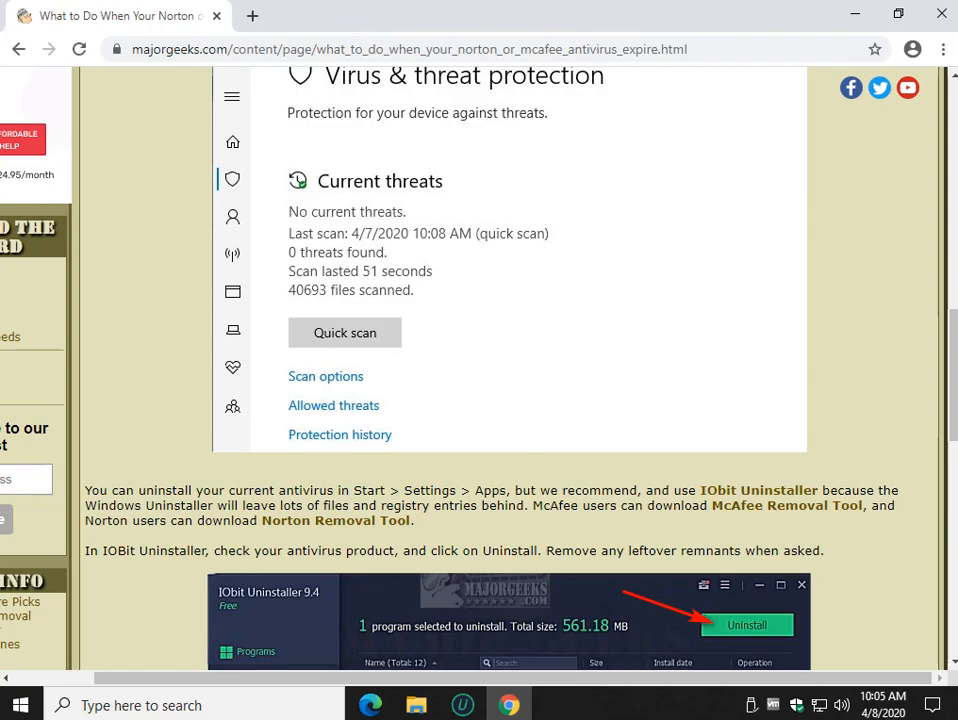
scroll(down, 3)
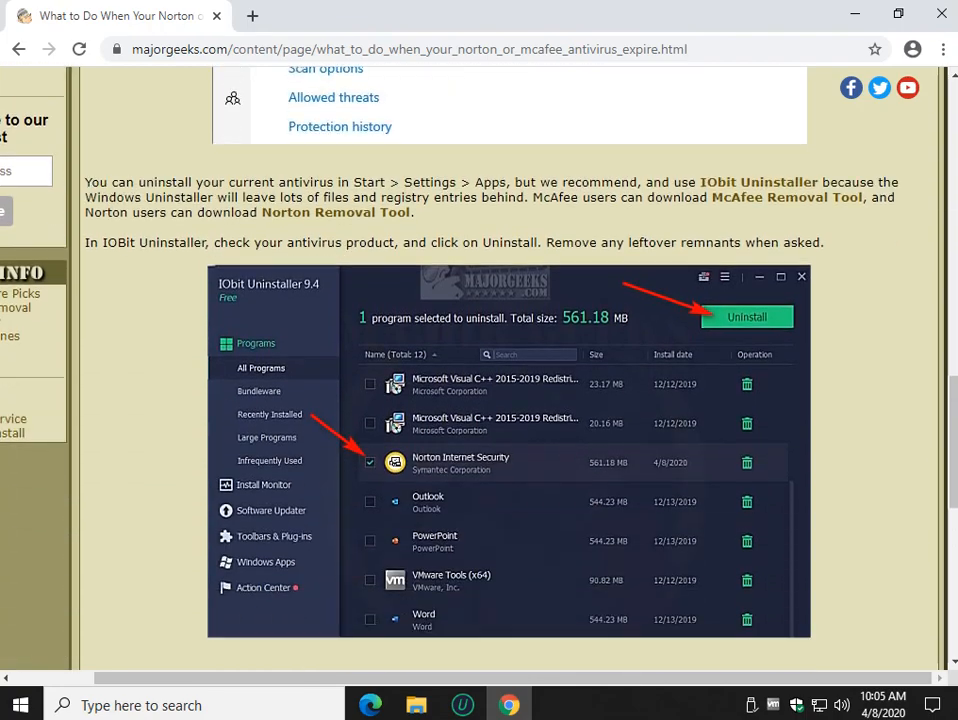
scroll(down, 3)
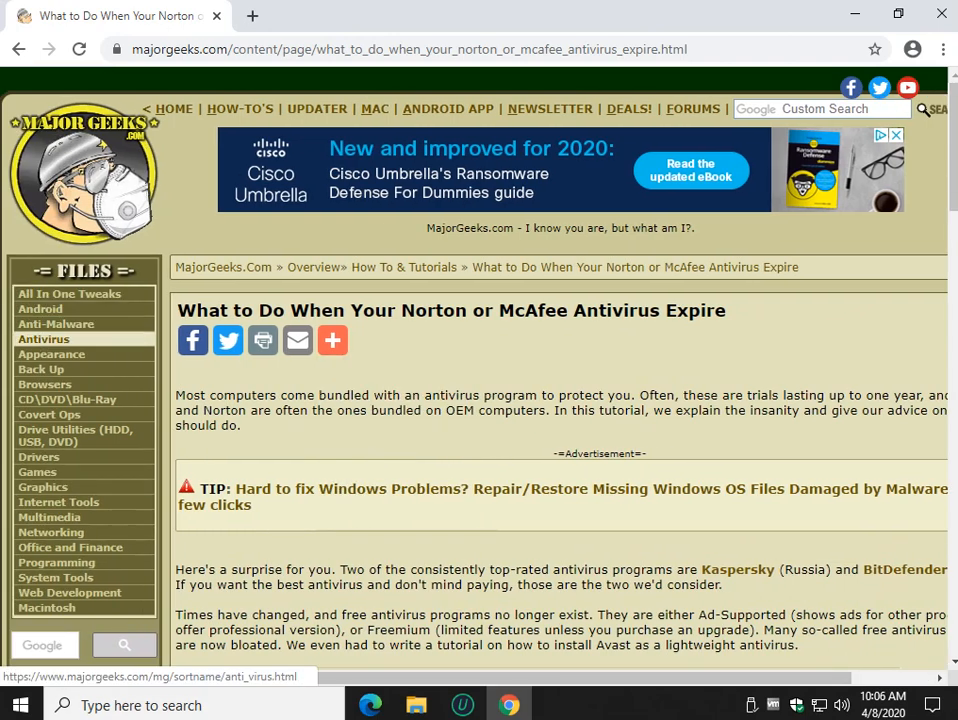
Browse the Antivirus category to All-In-One Antivirus Suites and sort the listings by date.
click(44, 338)
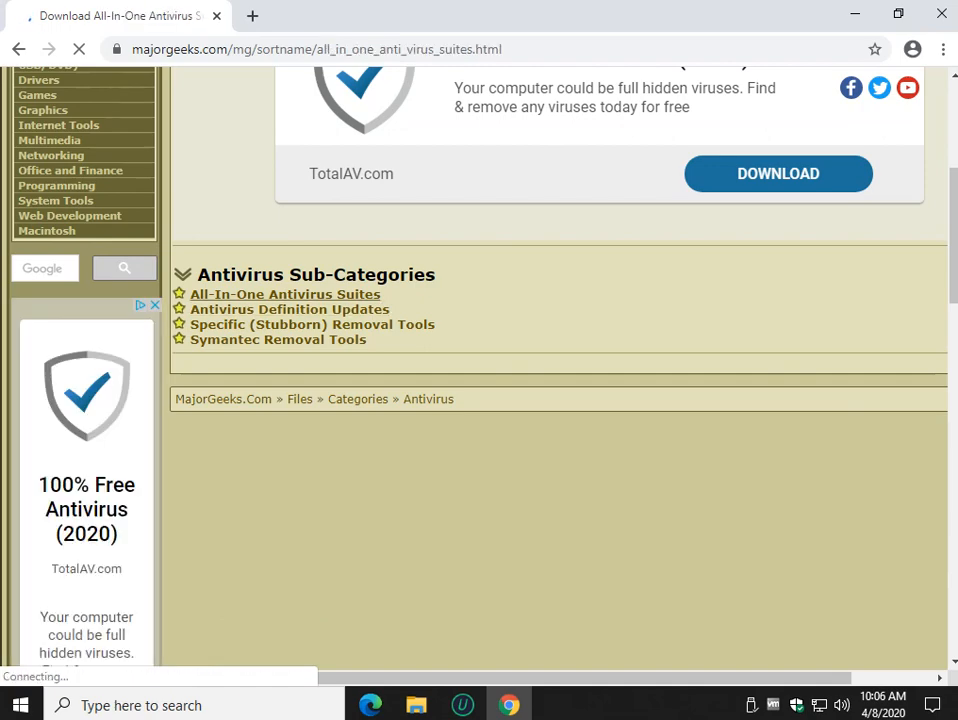
scroll(up, 3)
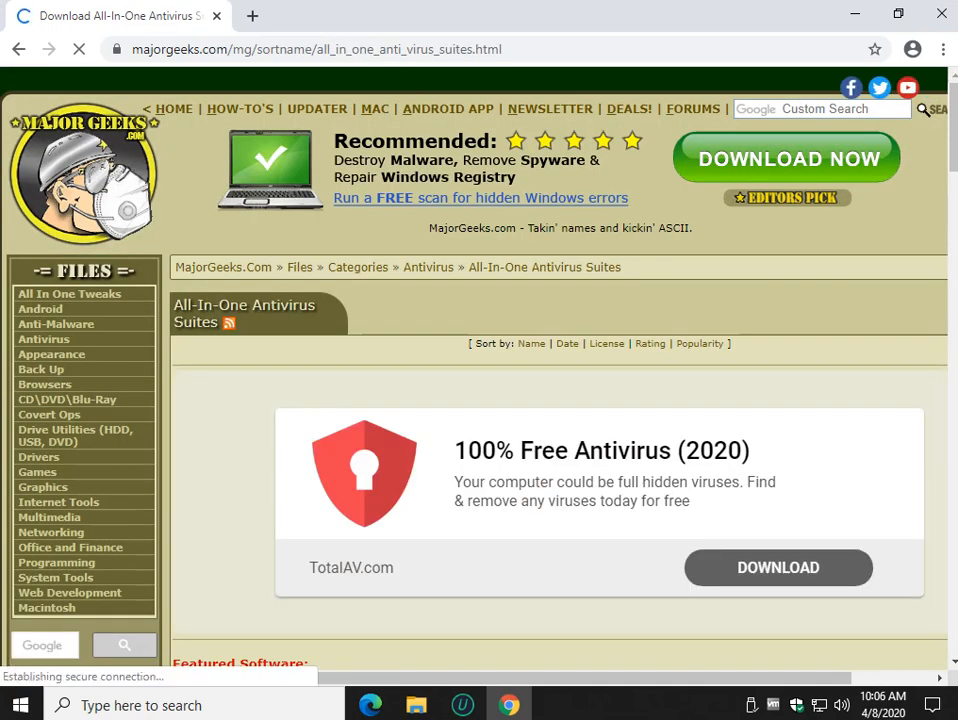
mouse_move(700, 344)
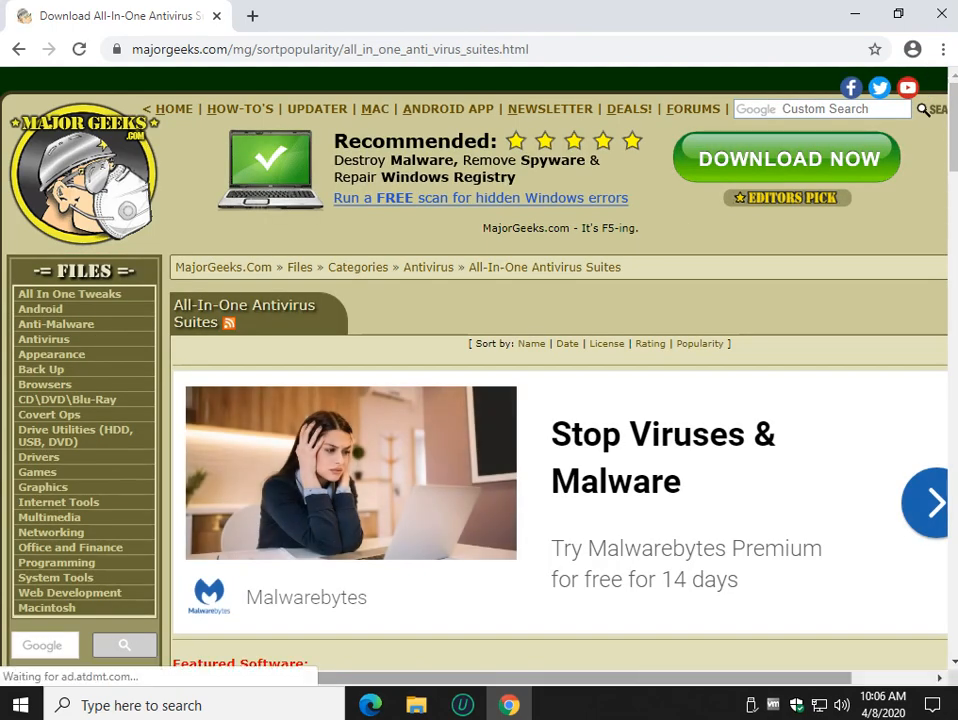
scroll(down, 3)
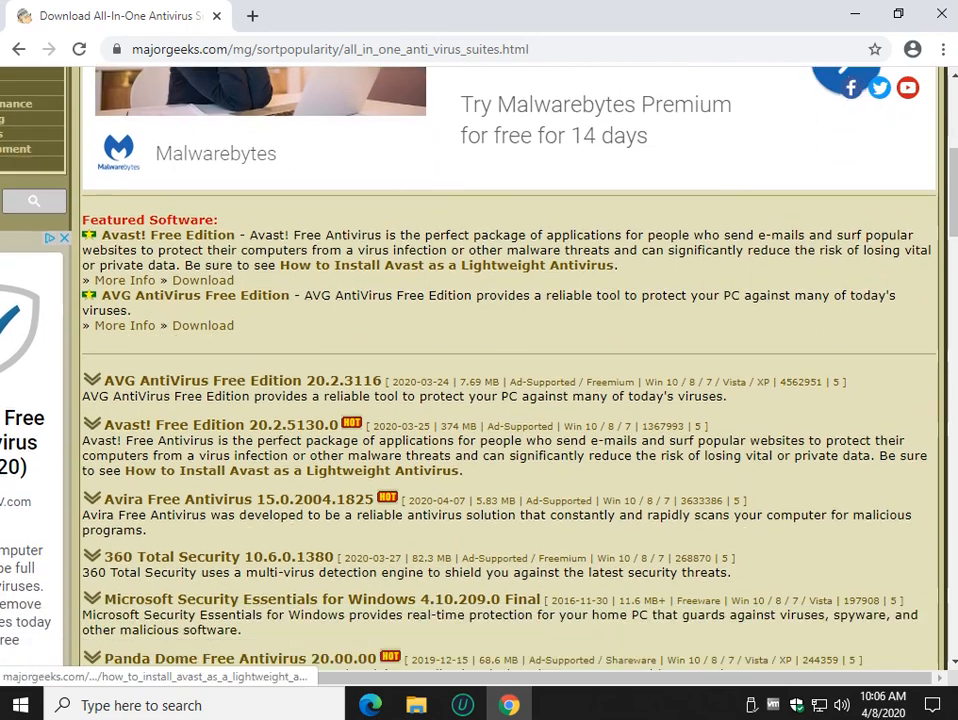
scroll(down, 3)
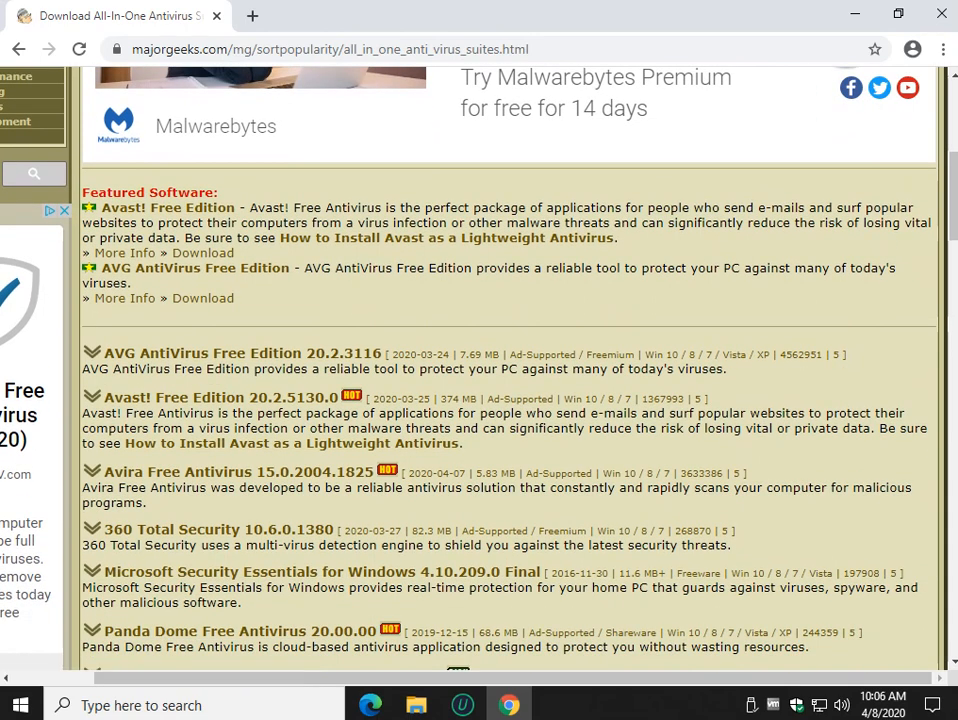
scroll(up, 3)
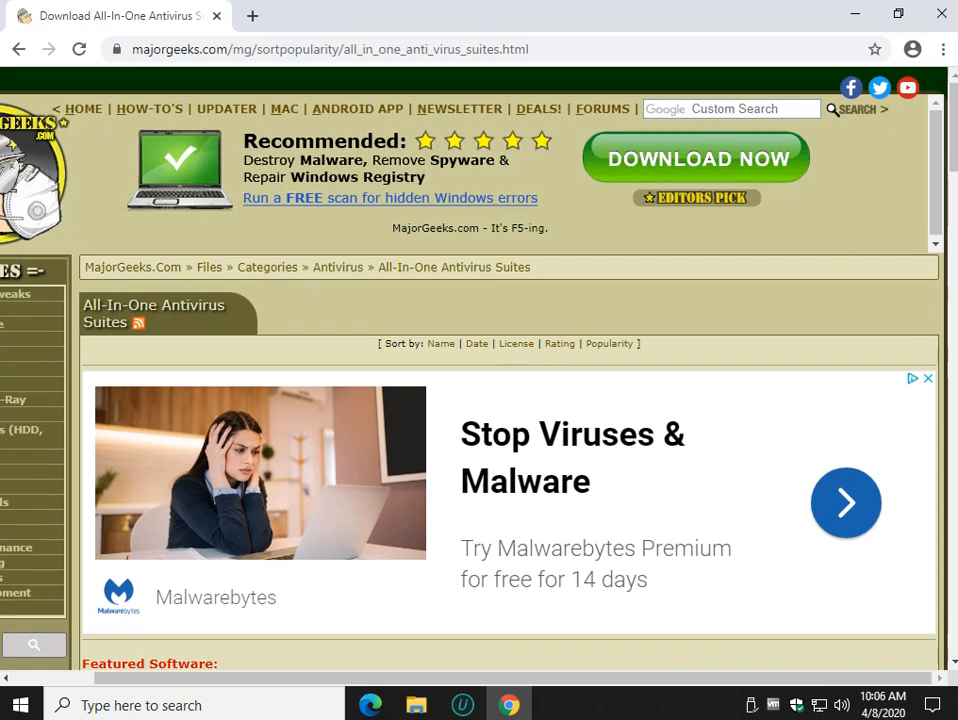
click(476, 344)
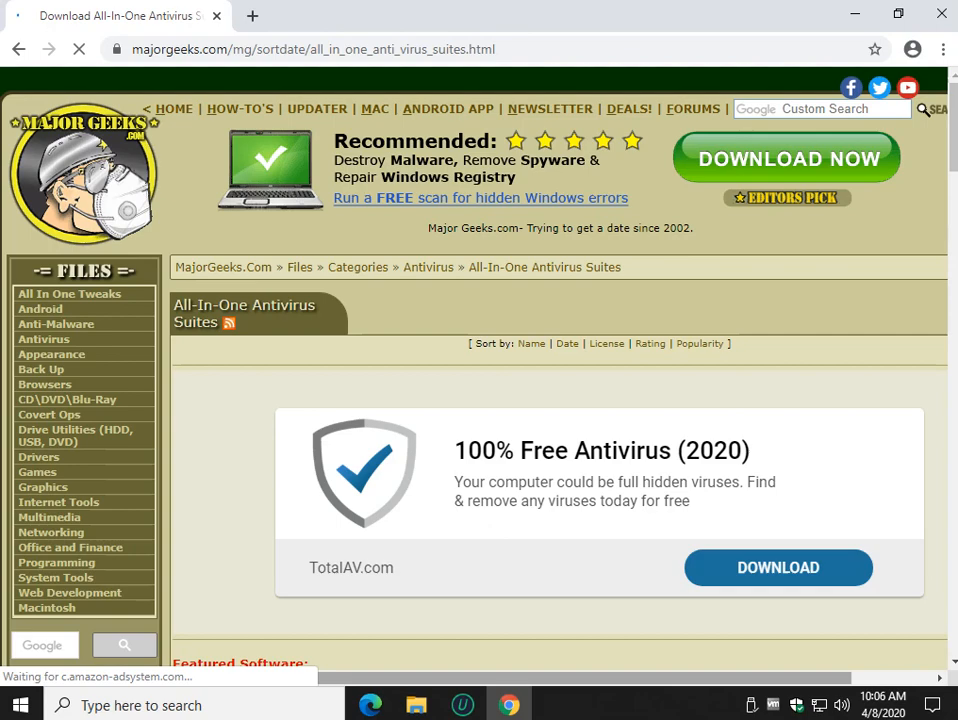
Scroll through the most recent antivirus suite releases and back to the top.
scroll(down, 3)
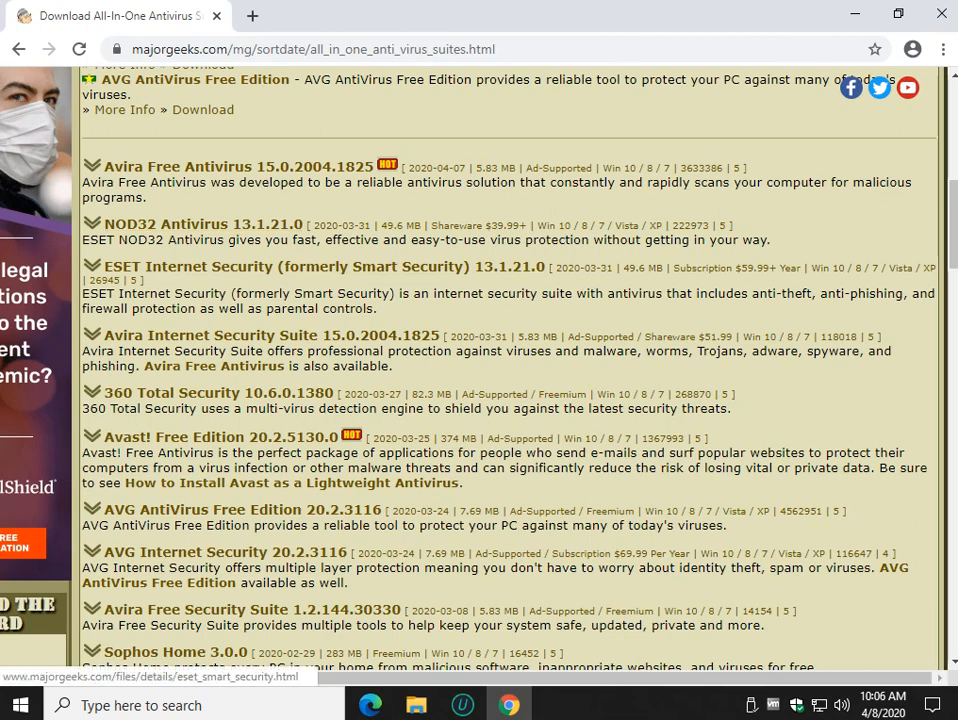
scroll(down, 3)
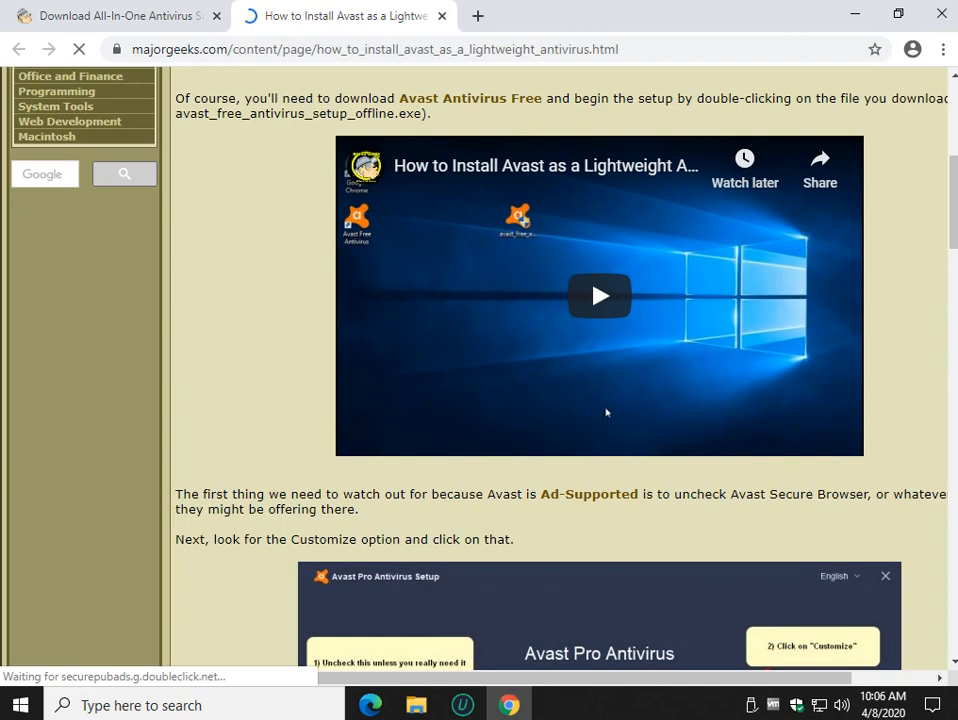
scroll(down, 3)
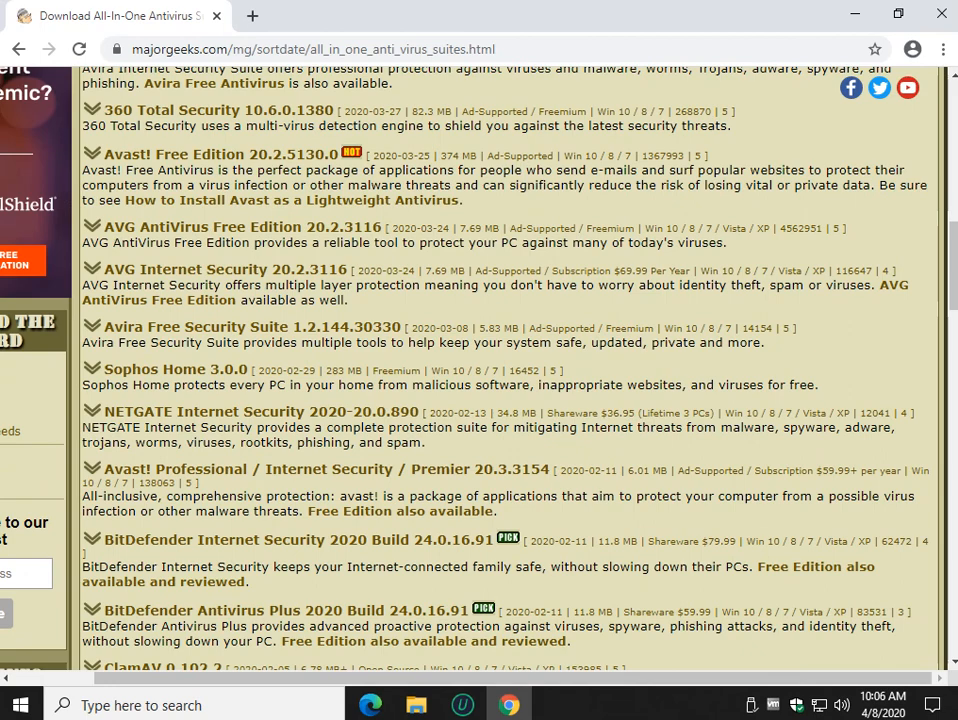
scroll(down, 3)
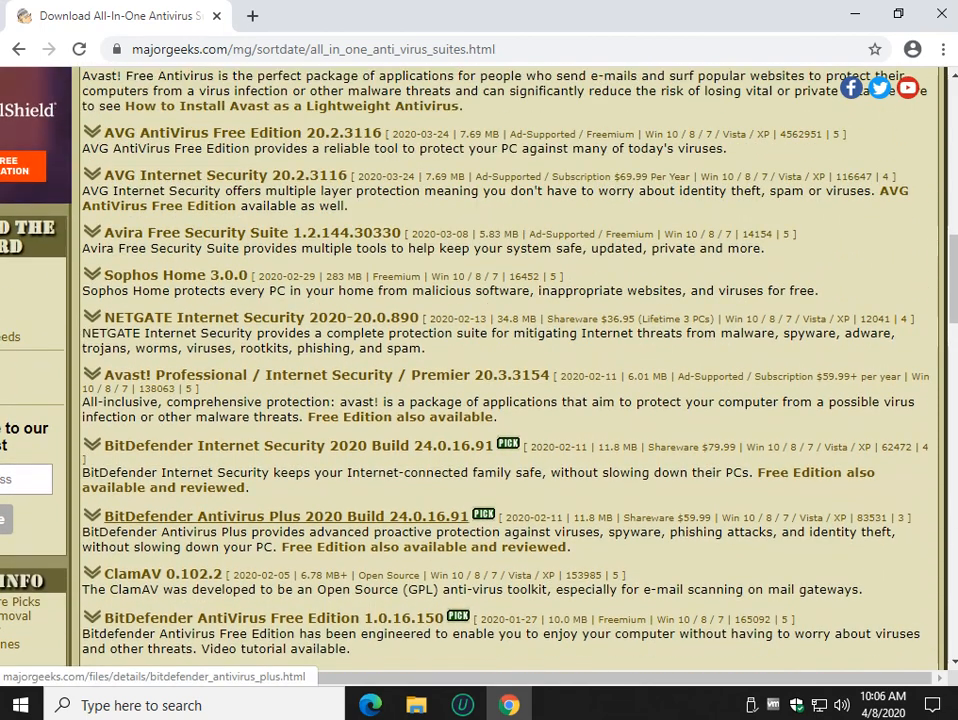
scroll(down, 3)
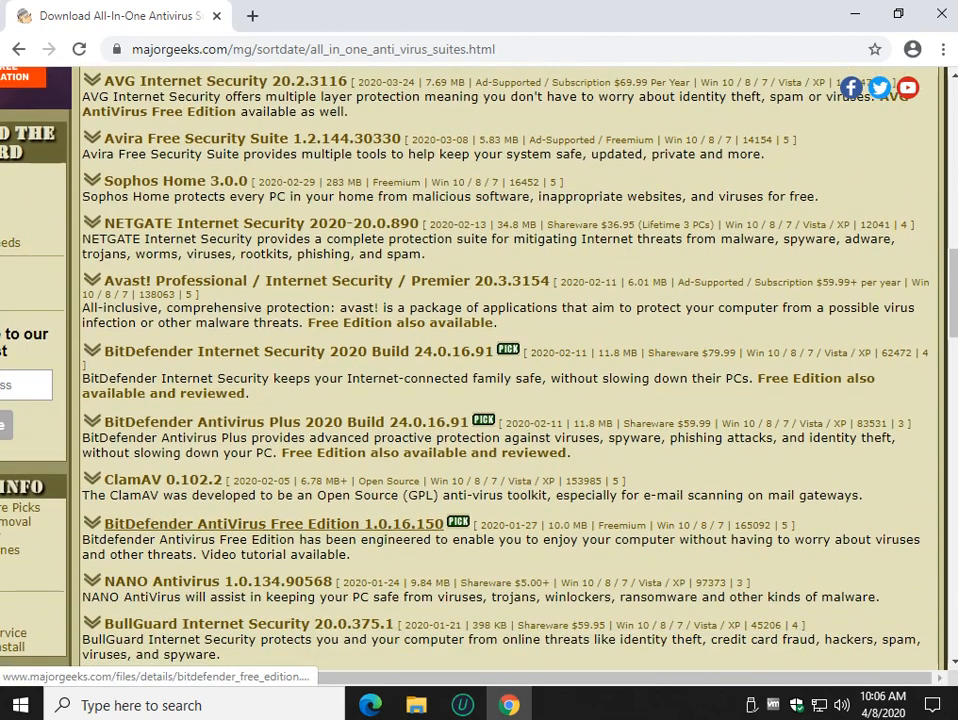
mouse_move(272, 524)
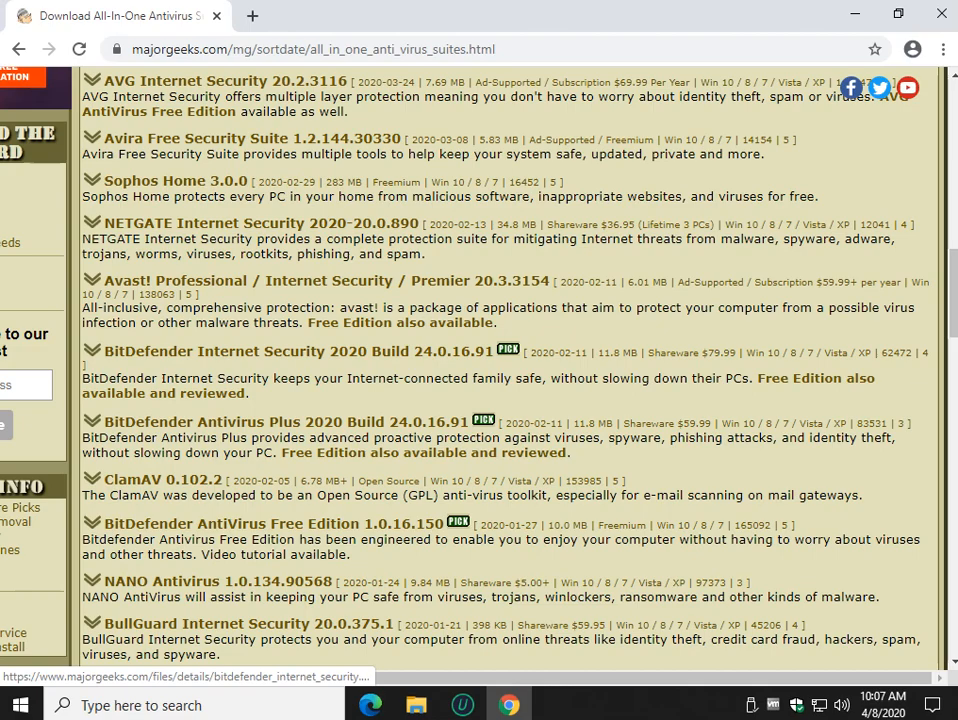
scroll(up, 3)
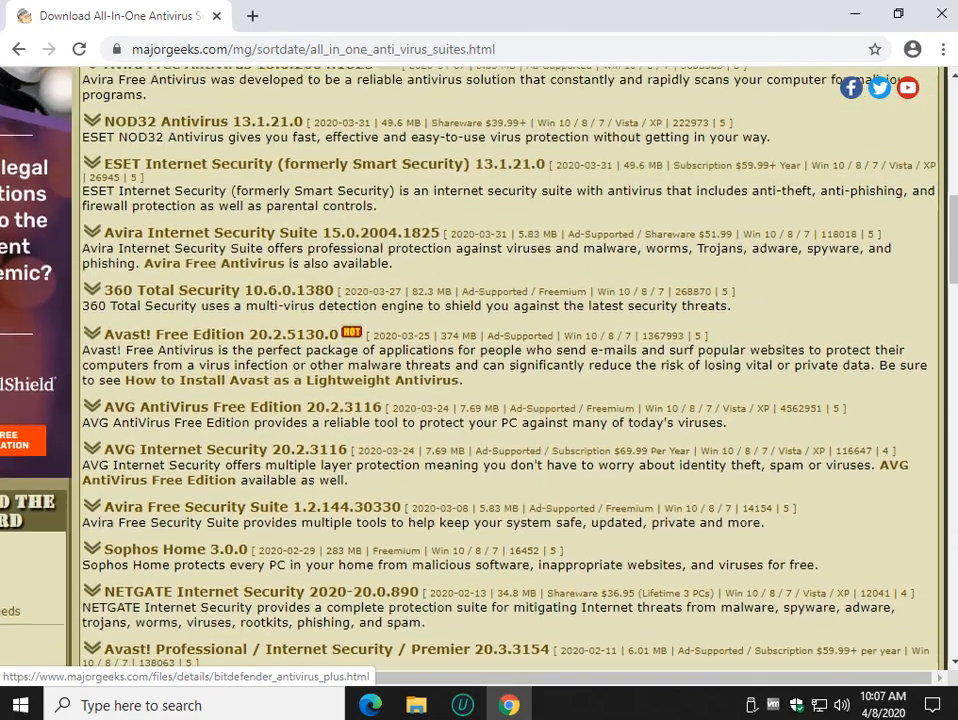
scroll(down, 3)
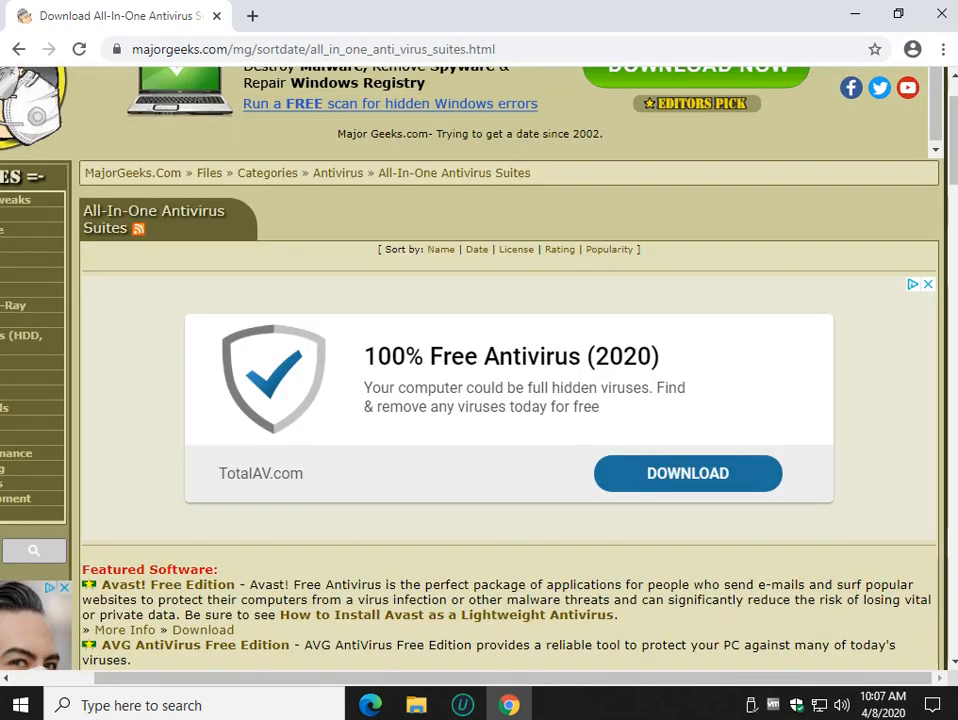
mouse_move(440, 248)
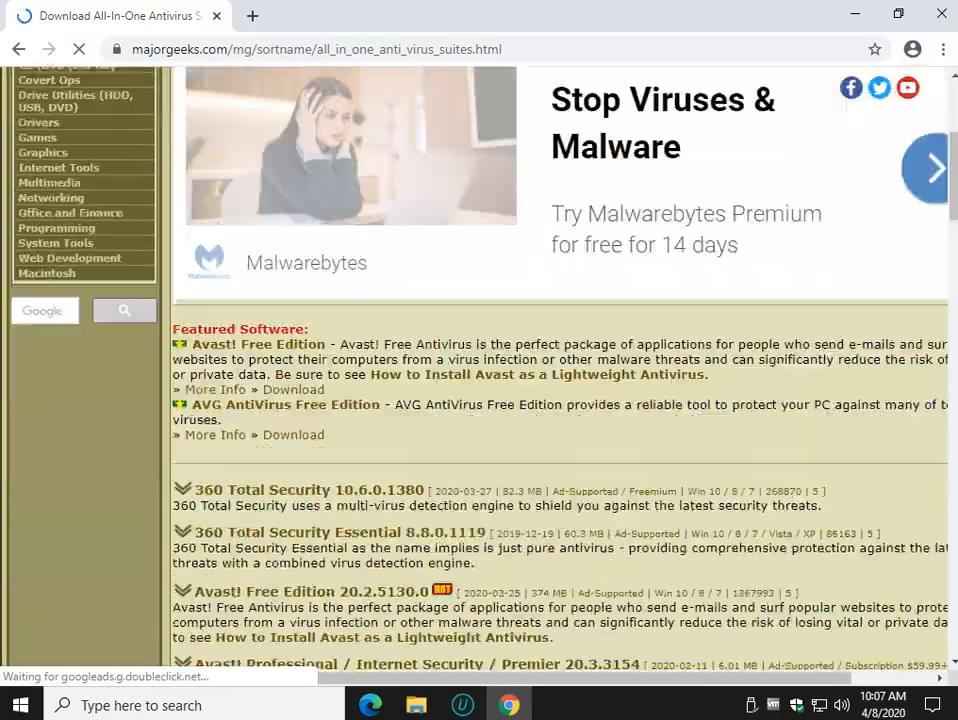
Scroll through the alphabetical antivirus suites listing.
scroll(down, 3)
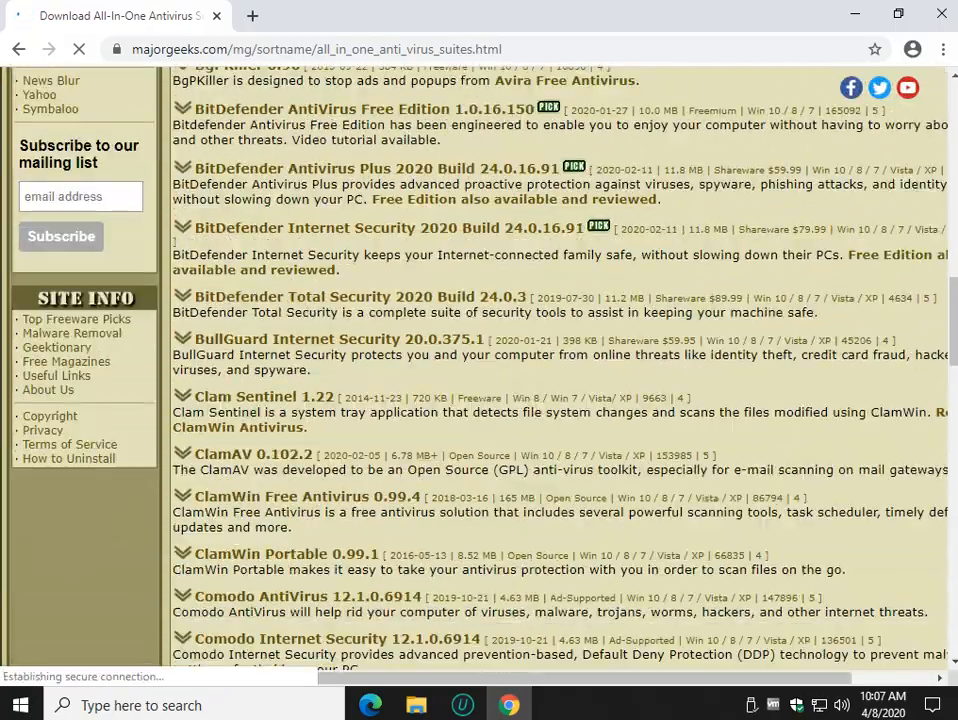
scroll(down, 3)
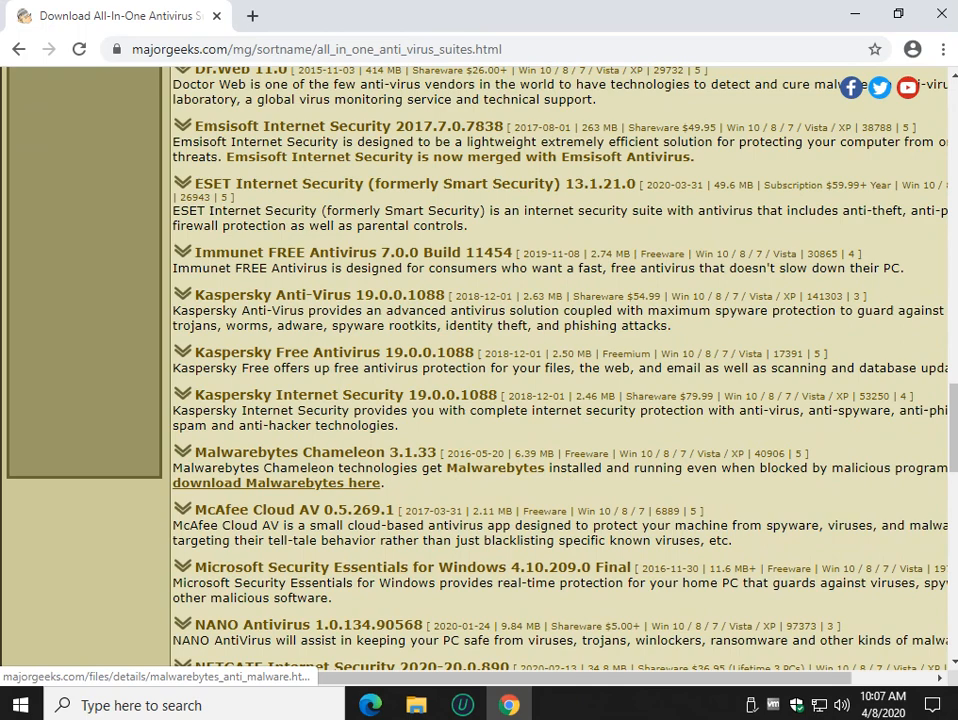
scroll(up, 3)
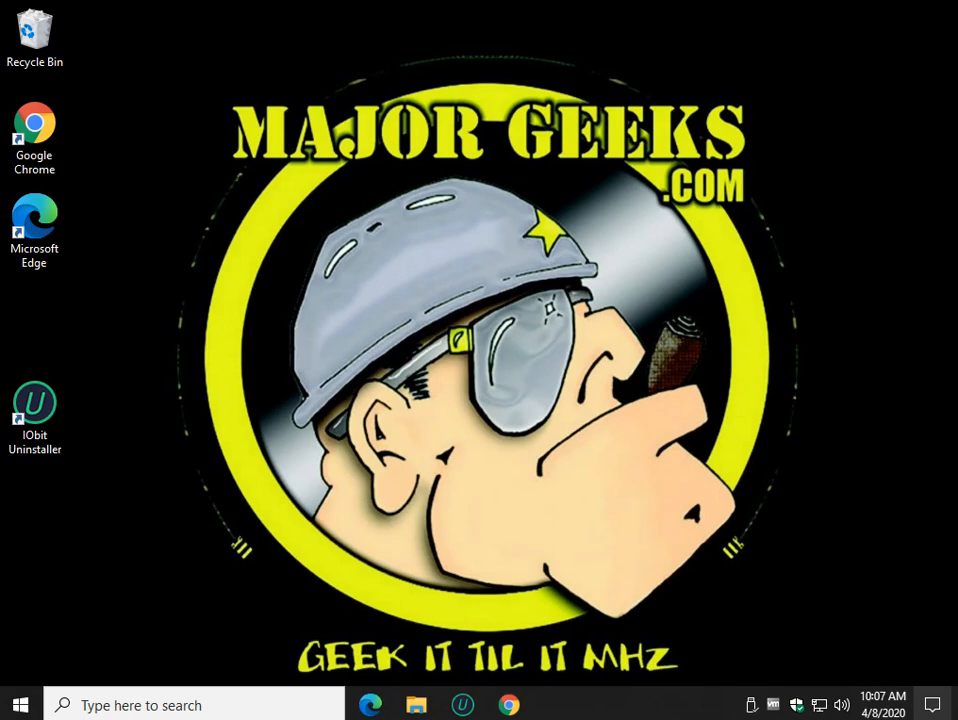
Turn on virus protection from the Action Center warning and confirm Virus & threat protection shows no threats.
click(932, 704)
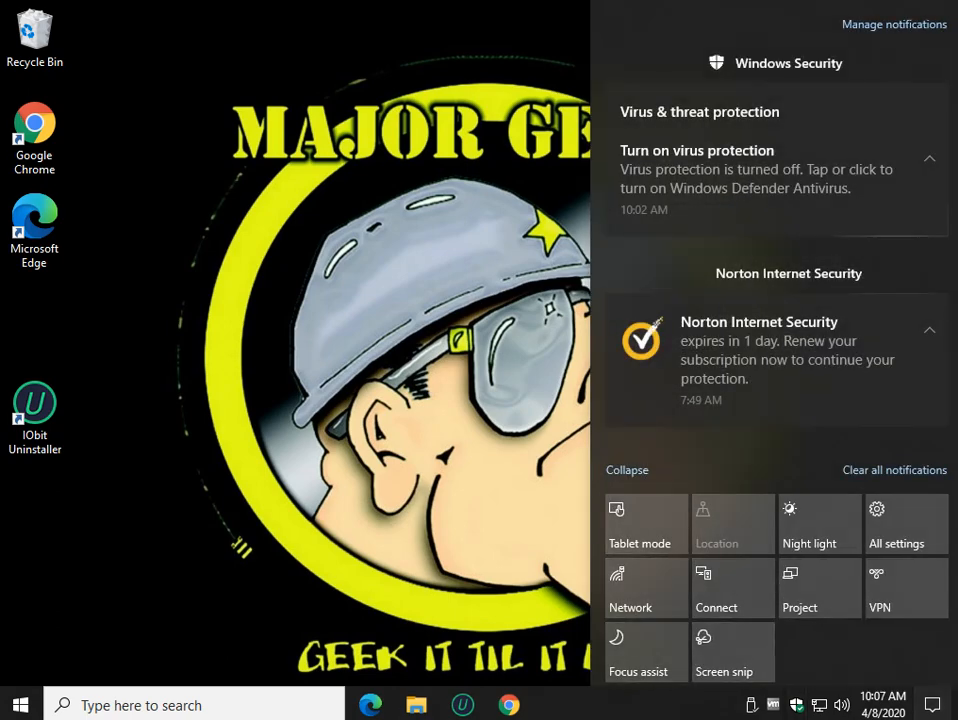
click(928, 330)
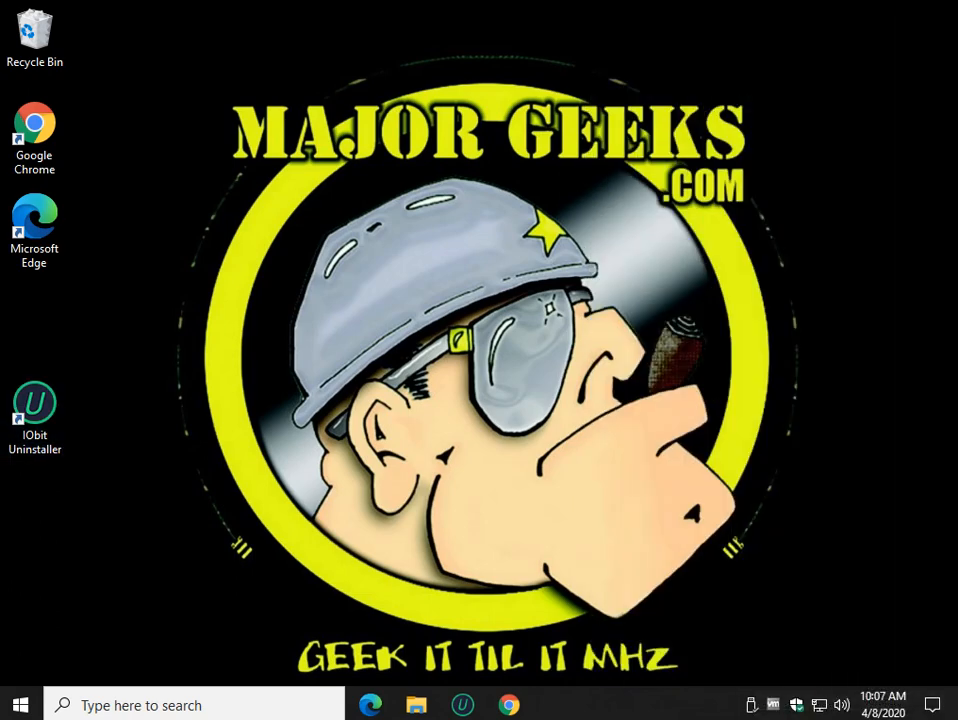
click(554, 704)
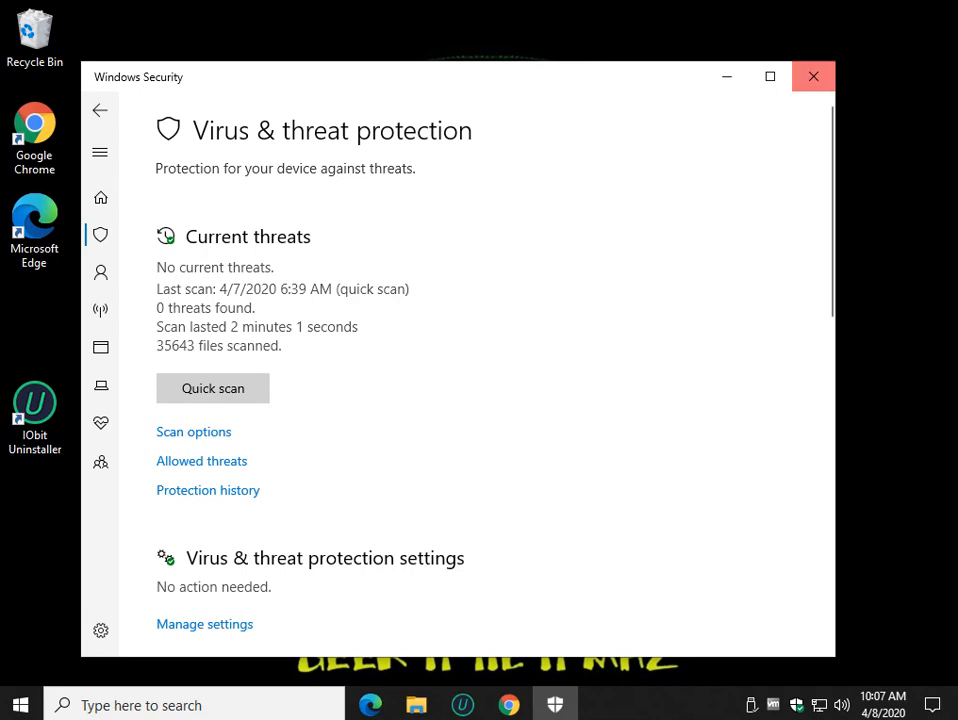
click(812, 76)
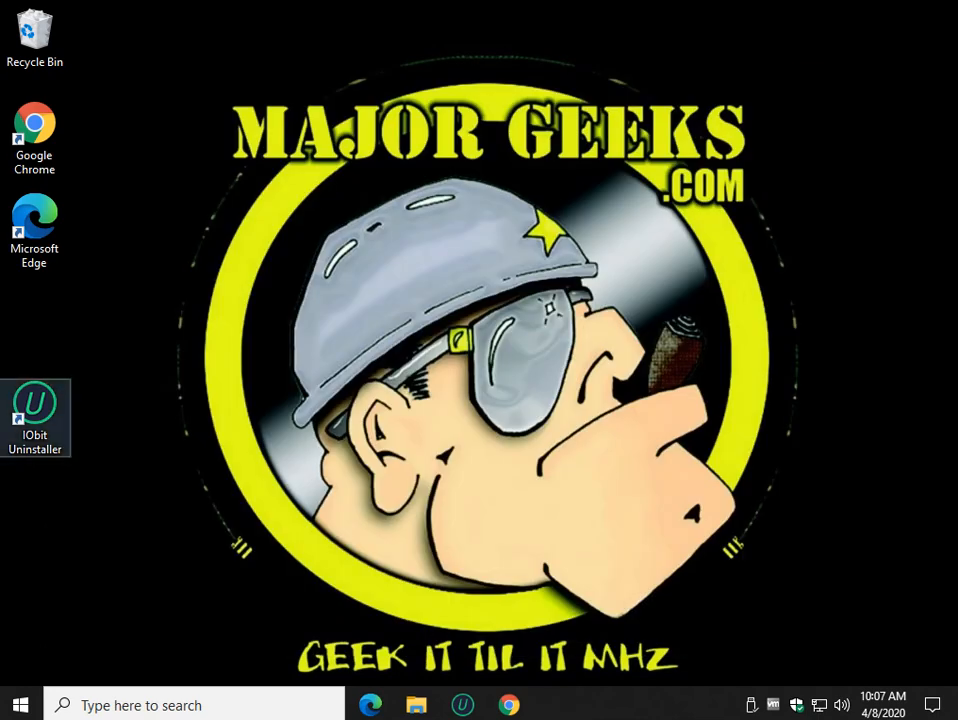